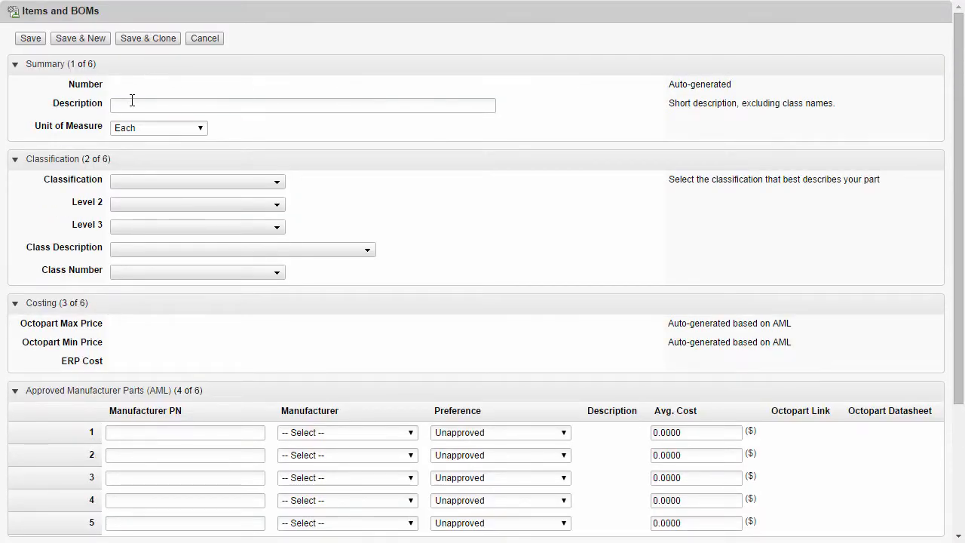
- Describe the new item as 'Sub assembly', classify it BOM / SBOM / 600 - BOM - SBOM, and save
text(Sub-assembl)
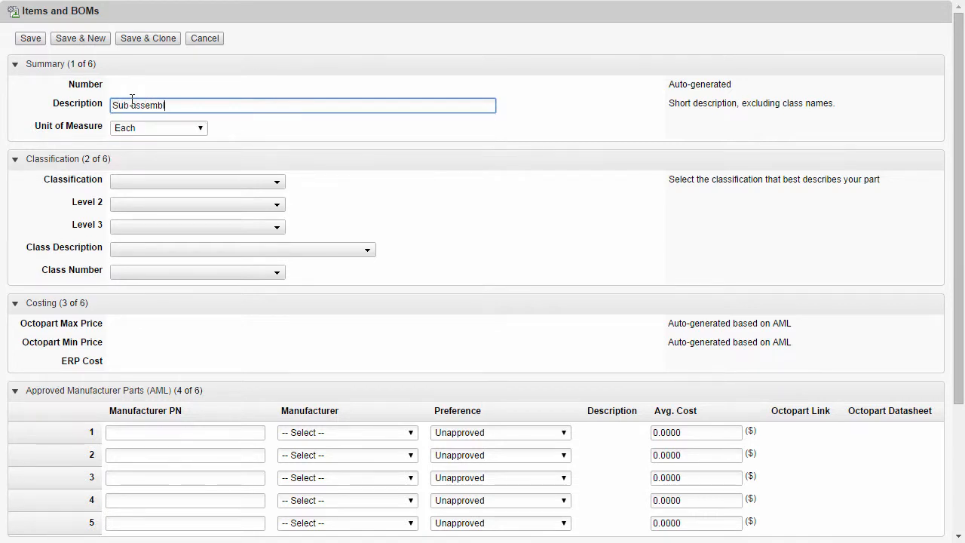
text(Sub assembly)
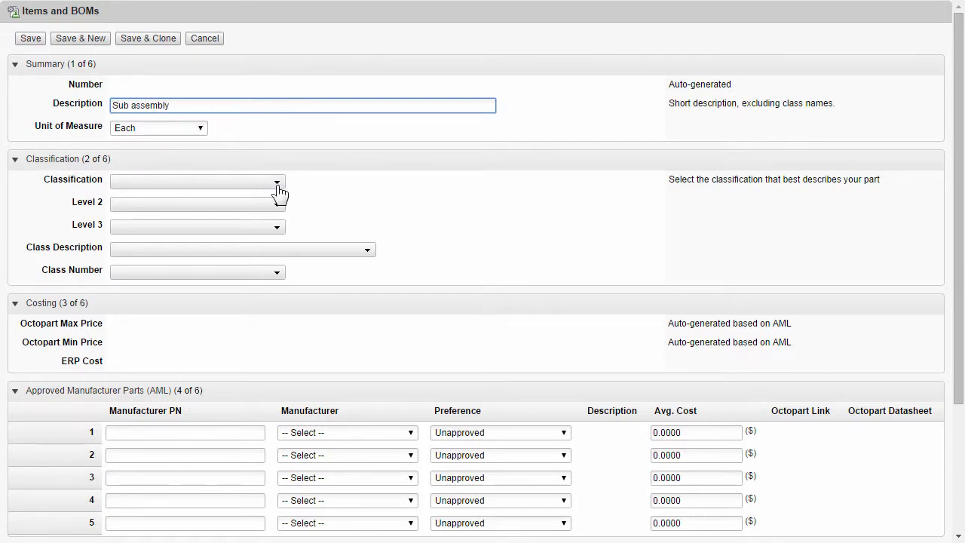
click(198, 181)
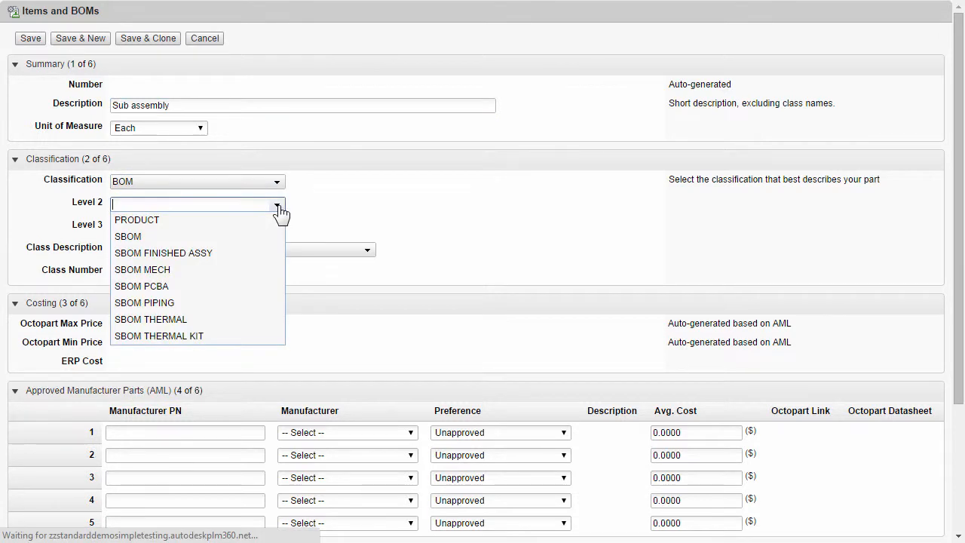
click(127, 236)
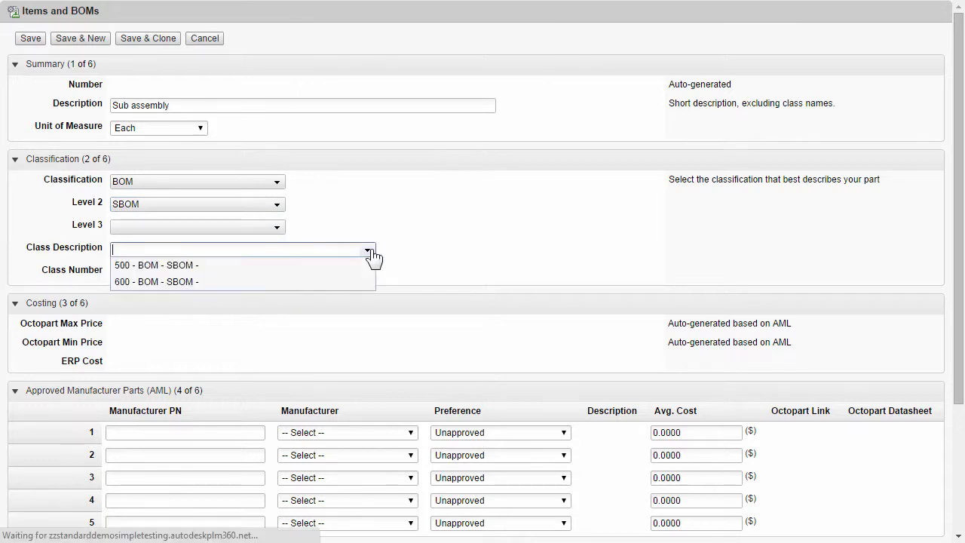
click(156, 282)
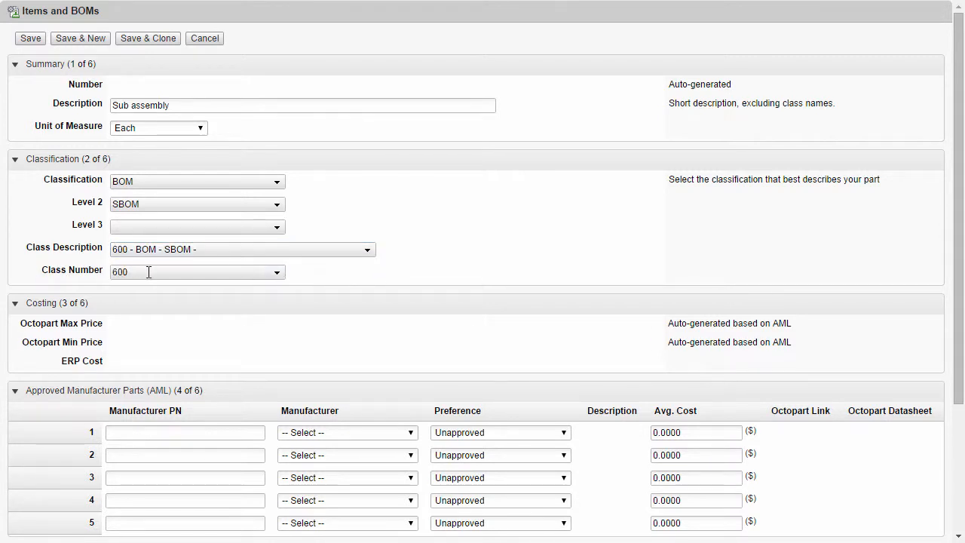
scroll(down, 3)
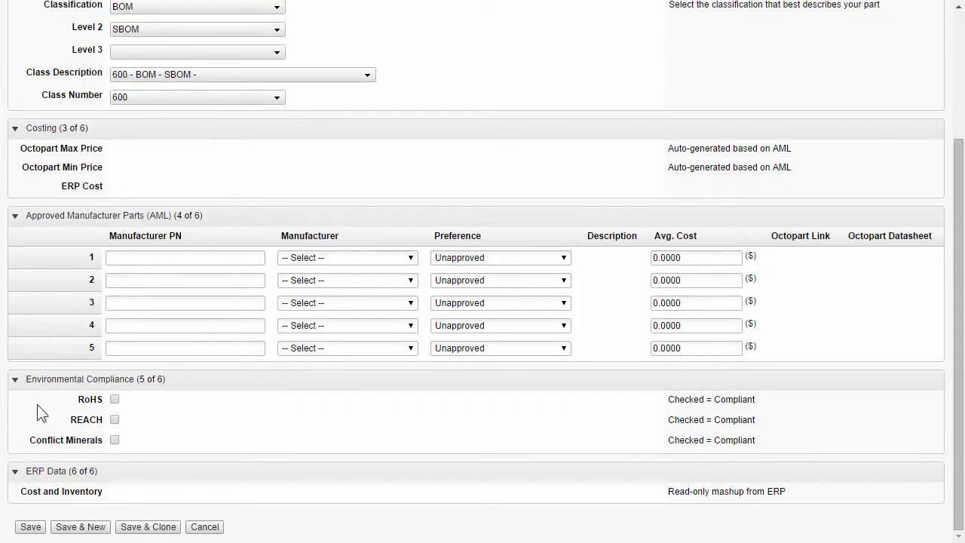
click(30, 526)
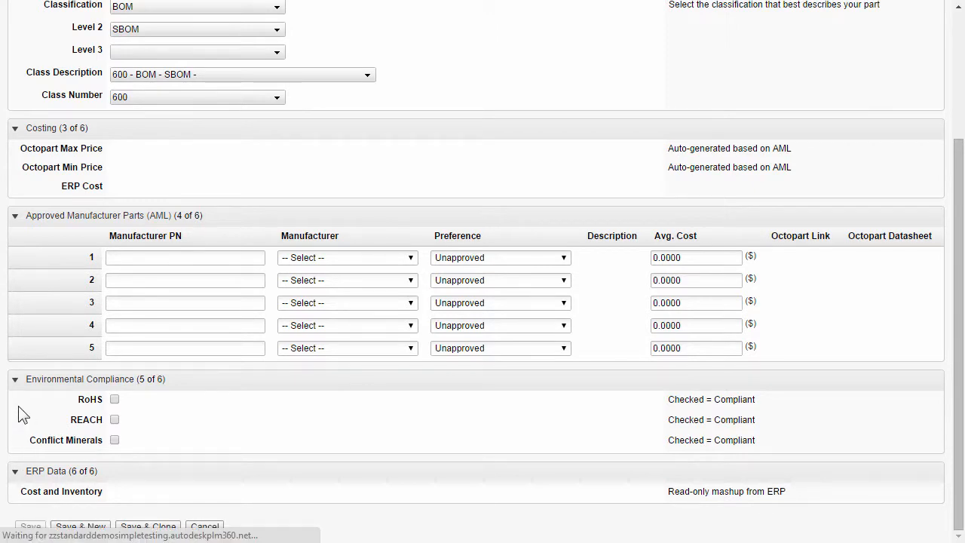
- Confirm the save and review item 600-000001's Details, scrolling through its sections
click(31, 525)
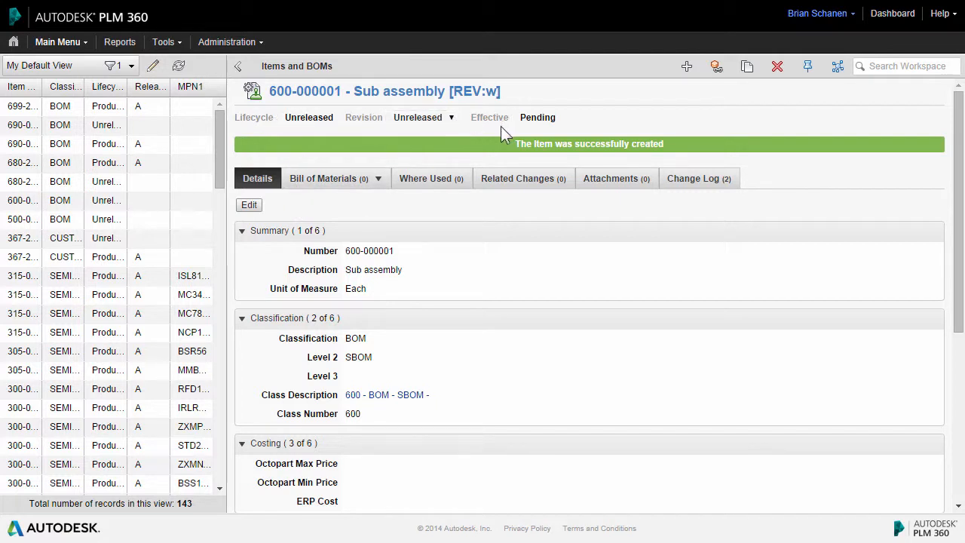
mouse_move(481, 221)
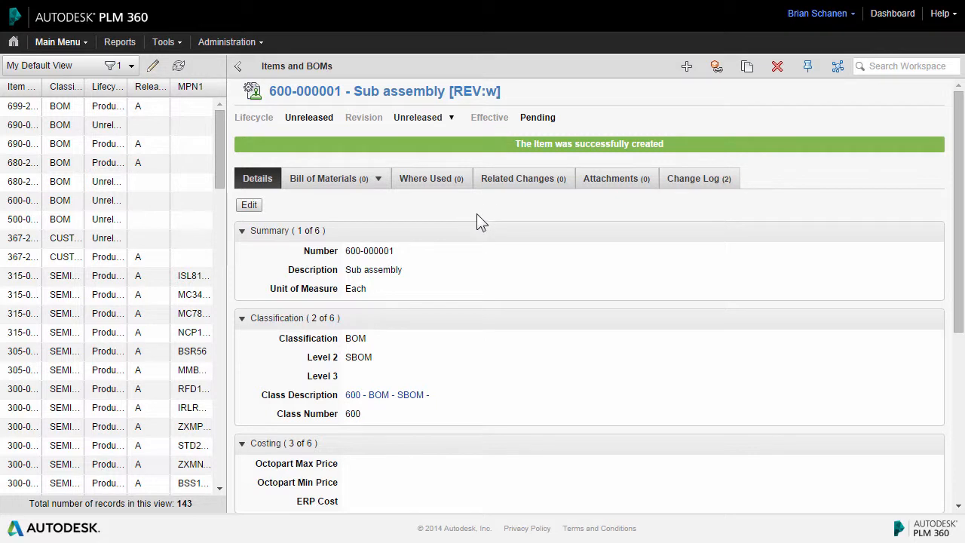
mouse_move(317, 217)
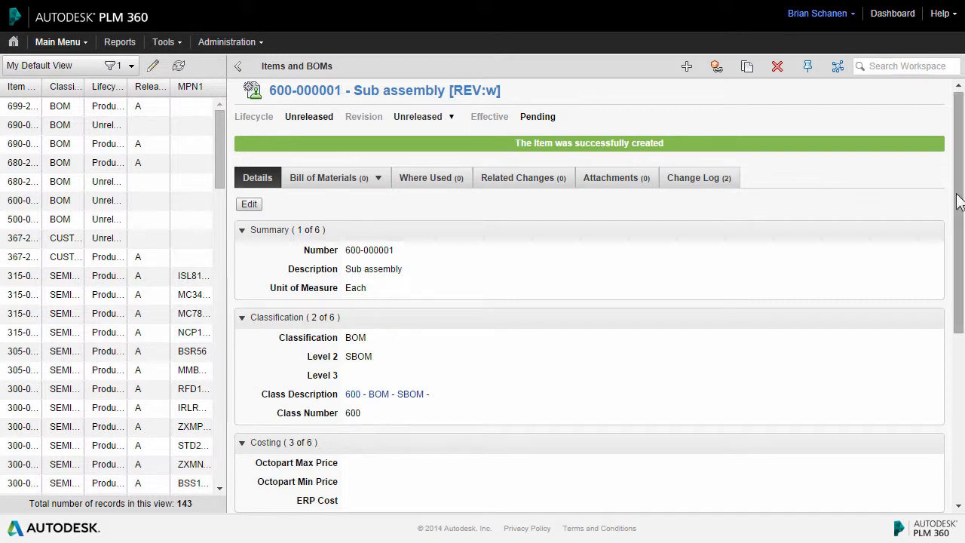
scroll(down, 3)
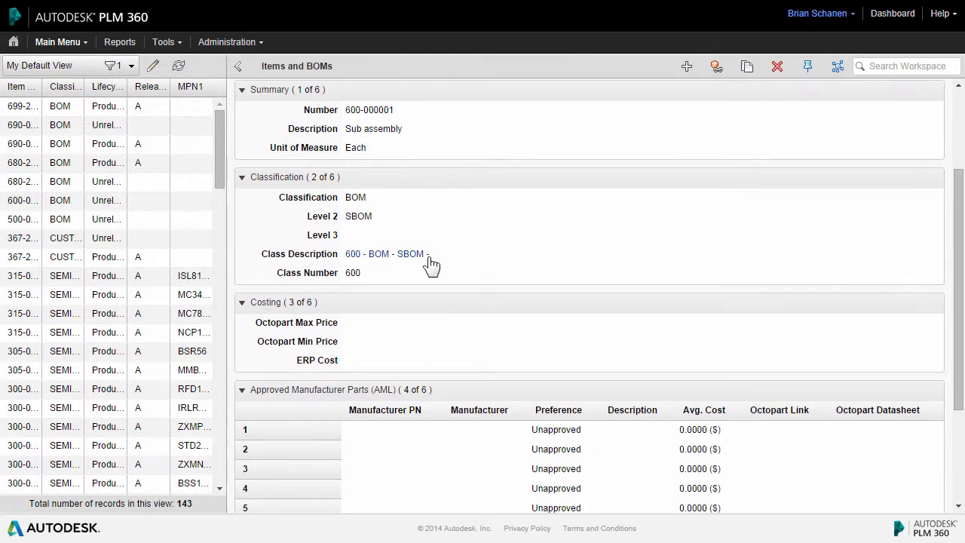
mouse_move(317, 317)
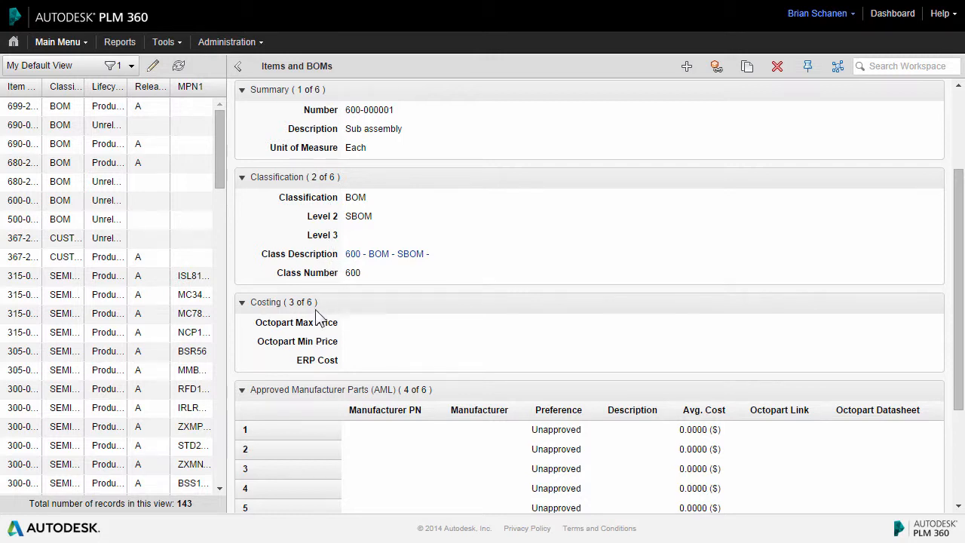
scroll(down, 3)
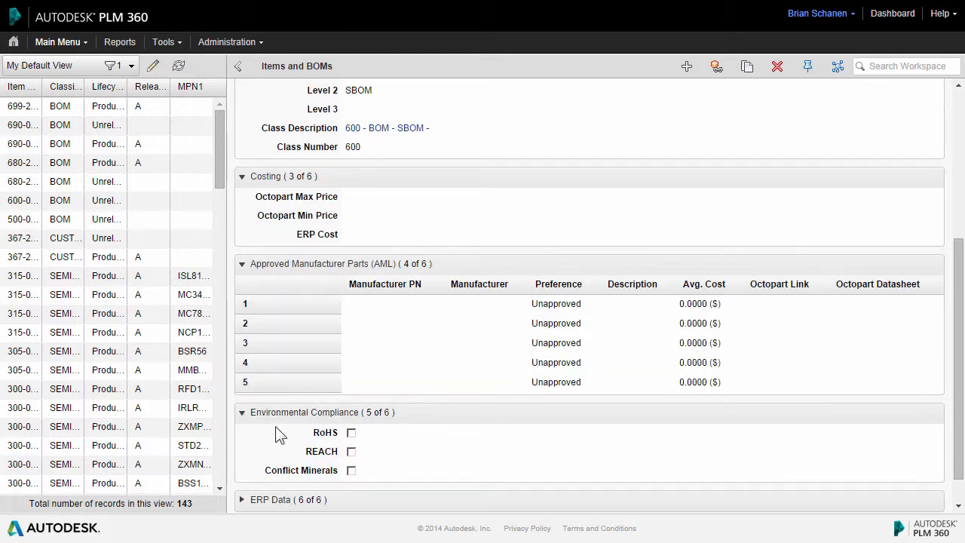
scroll(down, 3)
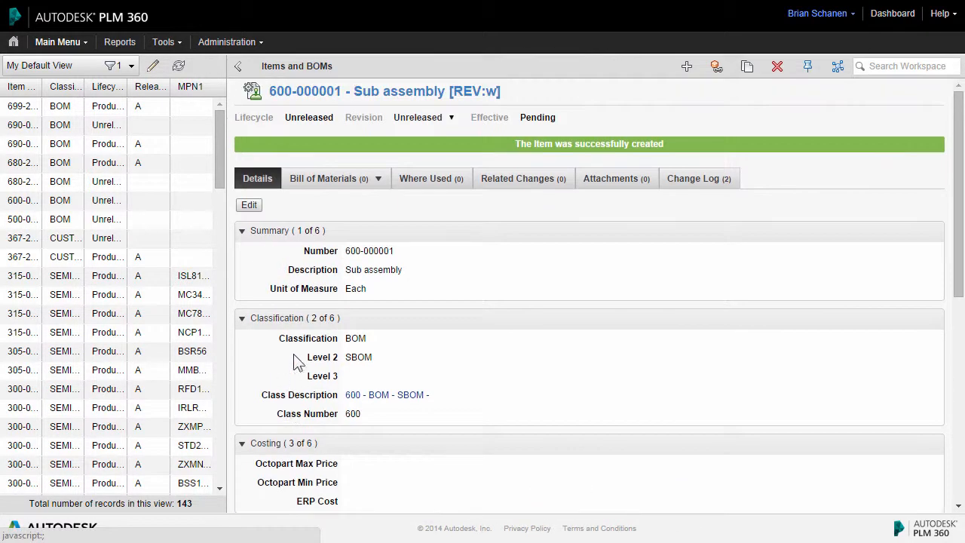
mouse_move(332, 184)
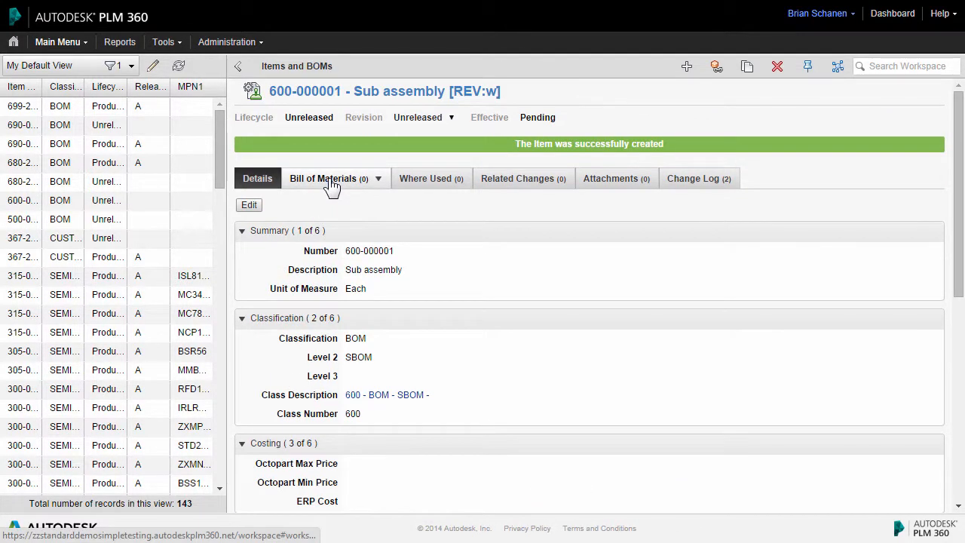
mouse_move(490, 210)
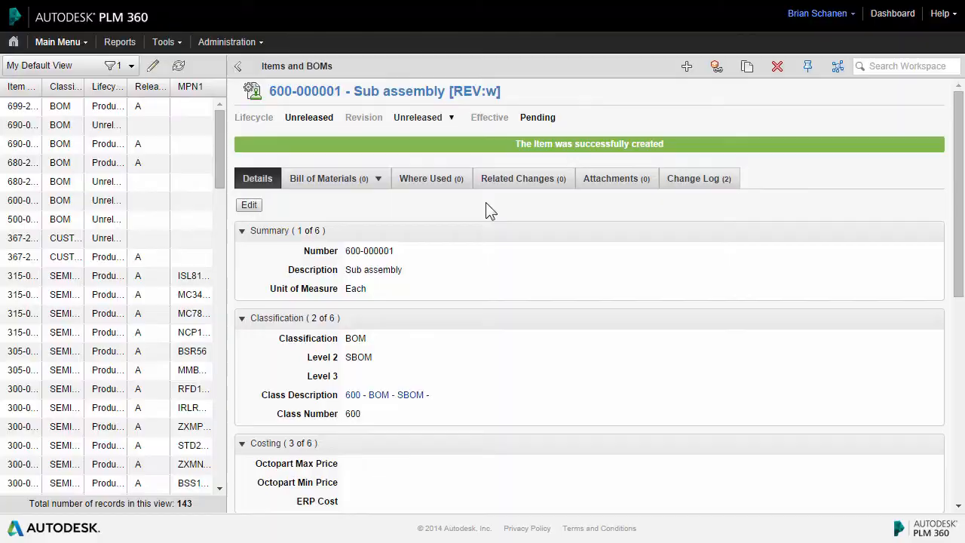
- Show 600-000001's Bill of Materials and begin adding items to it
click(323, 179)
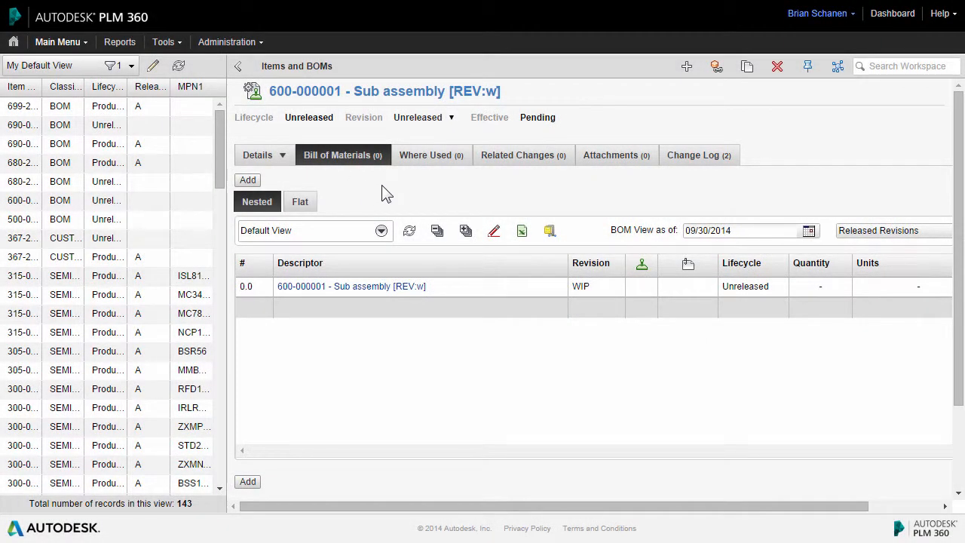
mouse_move(337, 154)
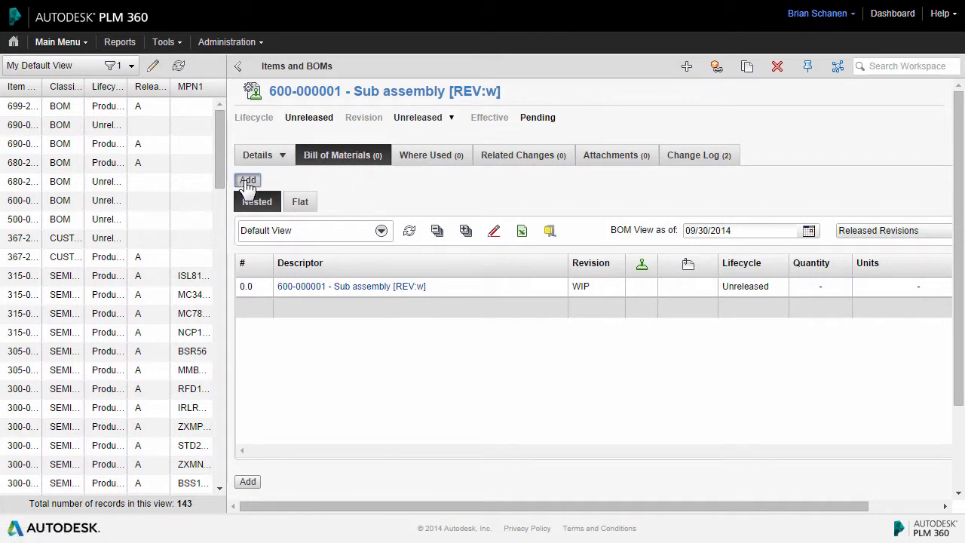
click(248, 179)
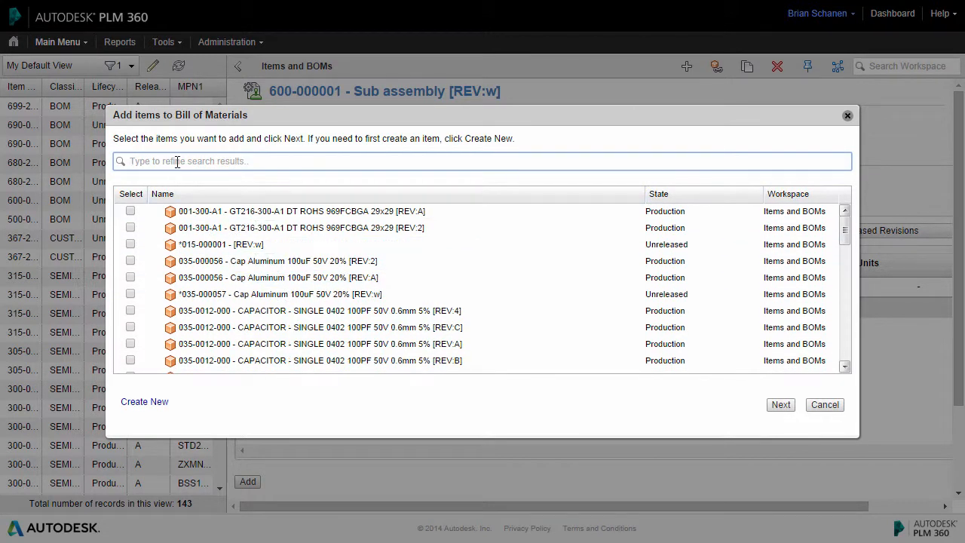
text(035)
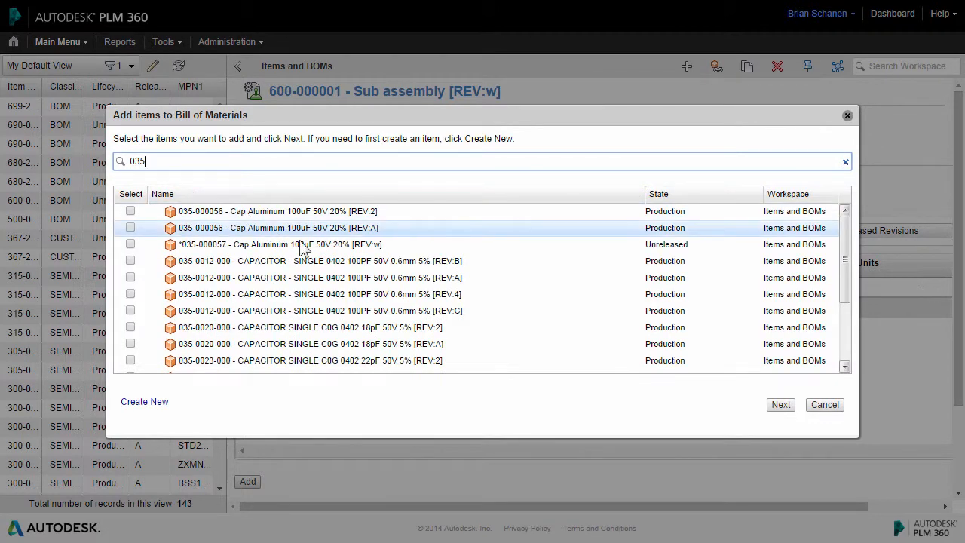
click(131, 244)
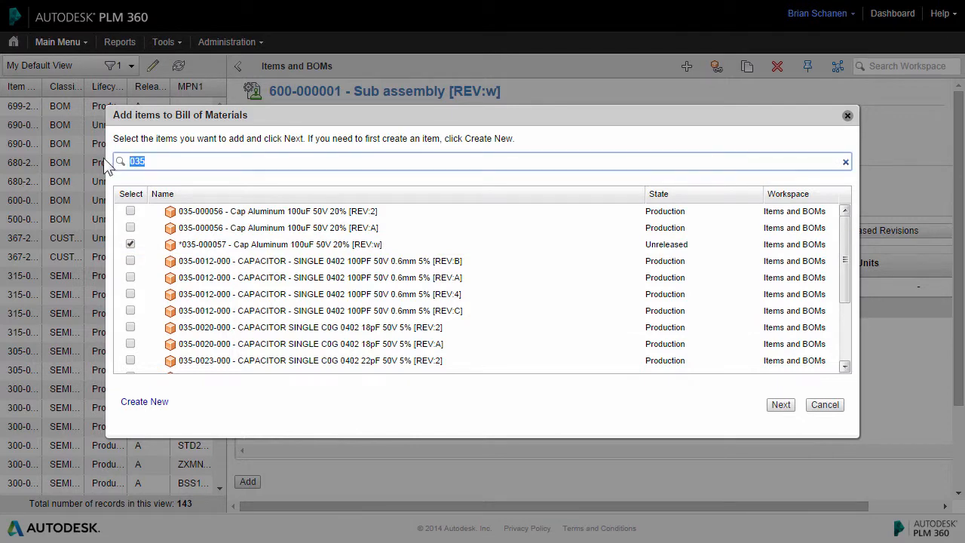
text(139)
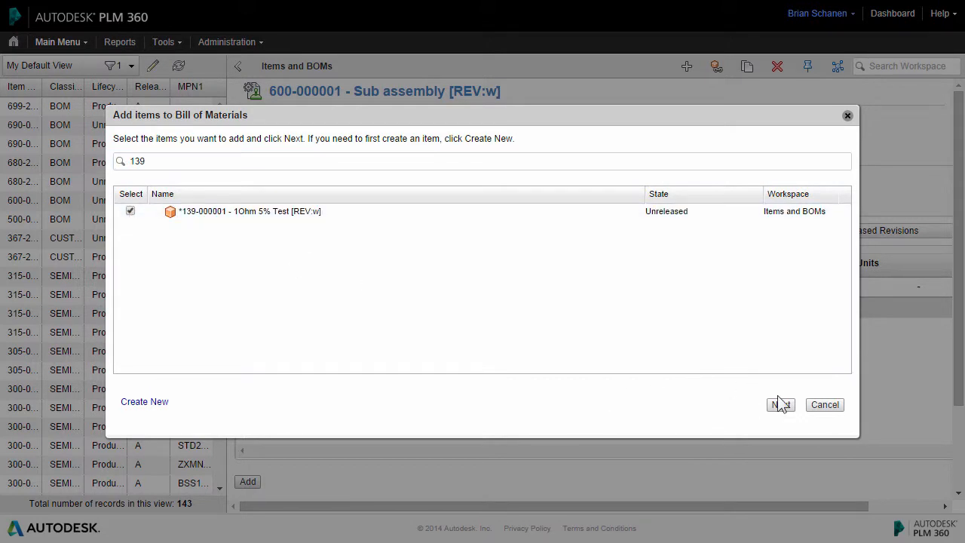
click(781, 404)
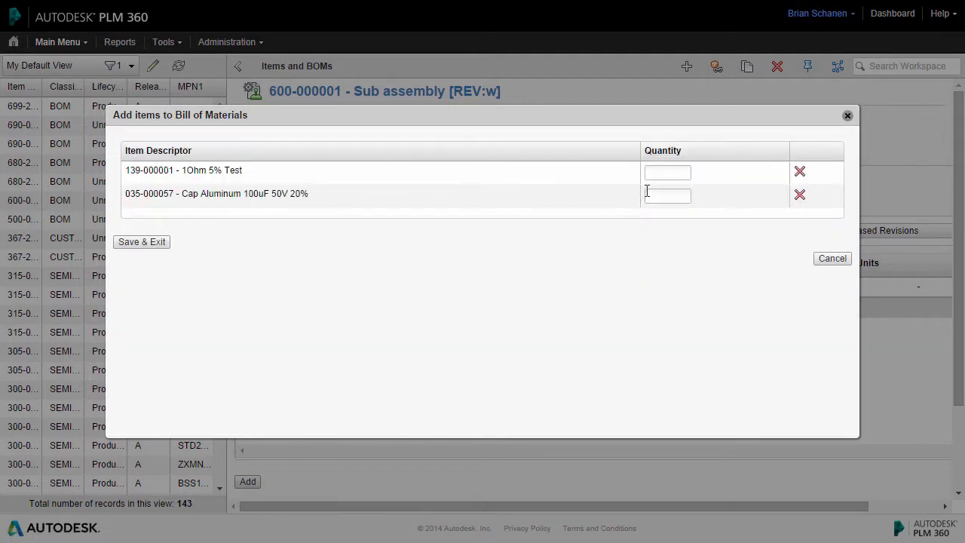
- Keep quantity 1 for both parts and save them into the BOM
text(1)
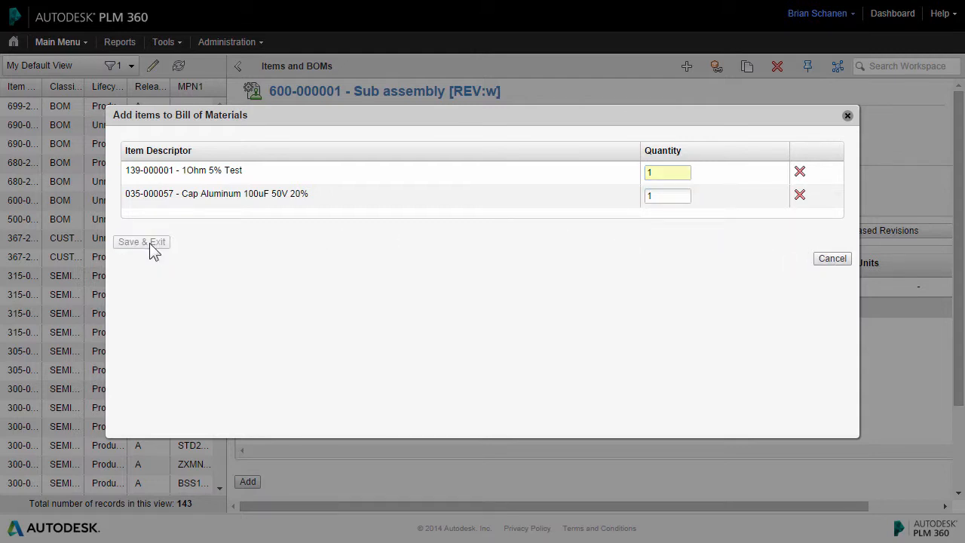
click(141, 242)
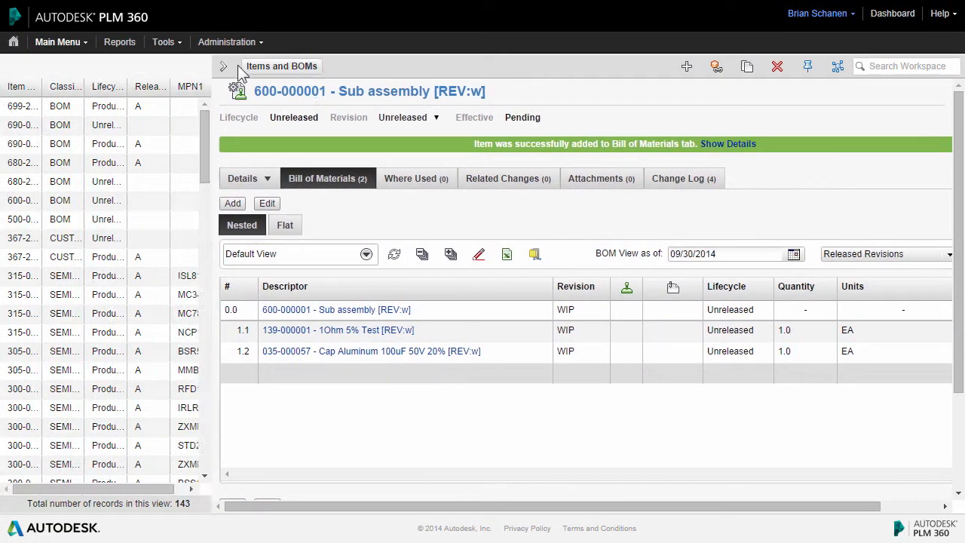
- Collapse the left item list to widen the page, then start a new item
click(224, 66)
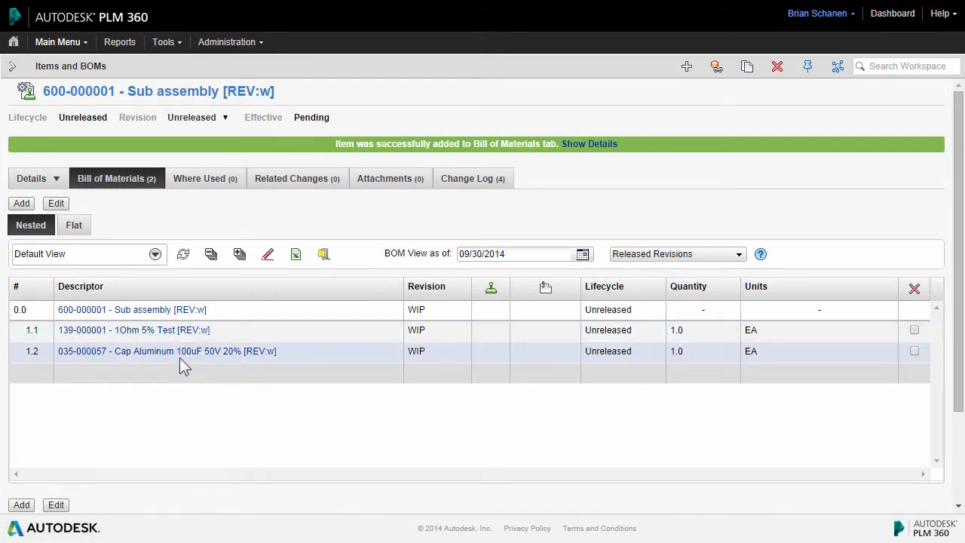
mouse_move(138, 365)
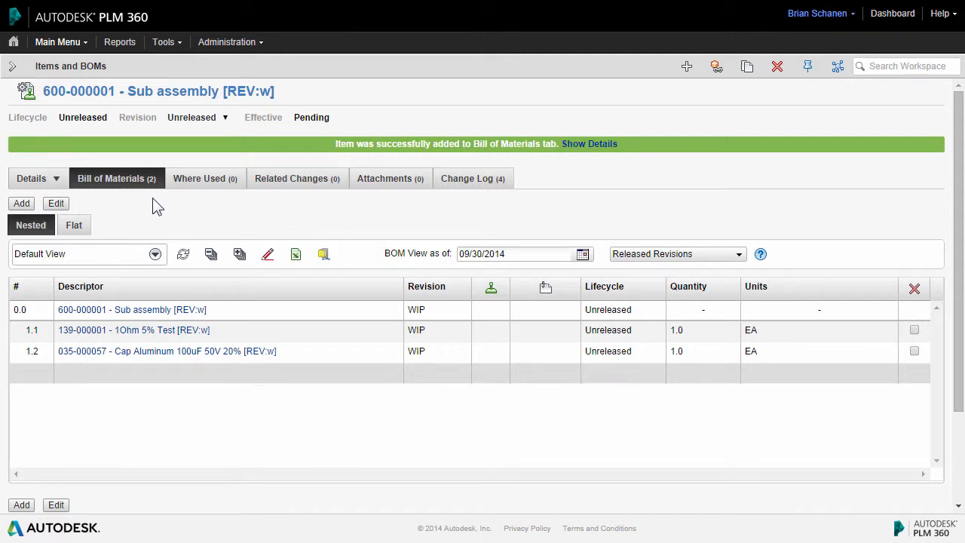
mouse_move(638, 124)
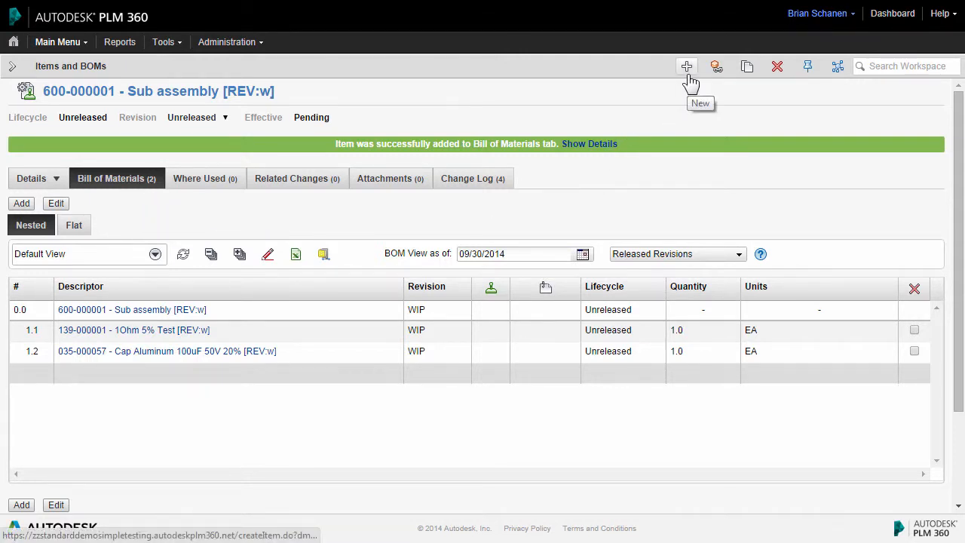
click(686, 66)
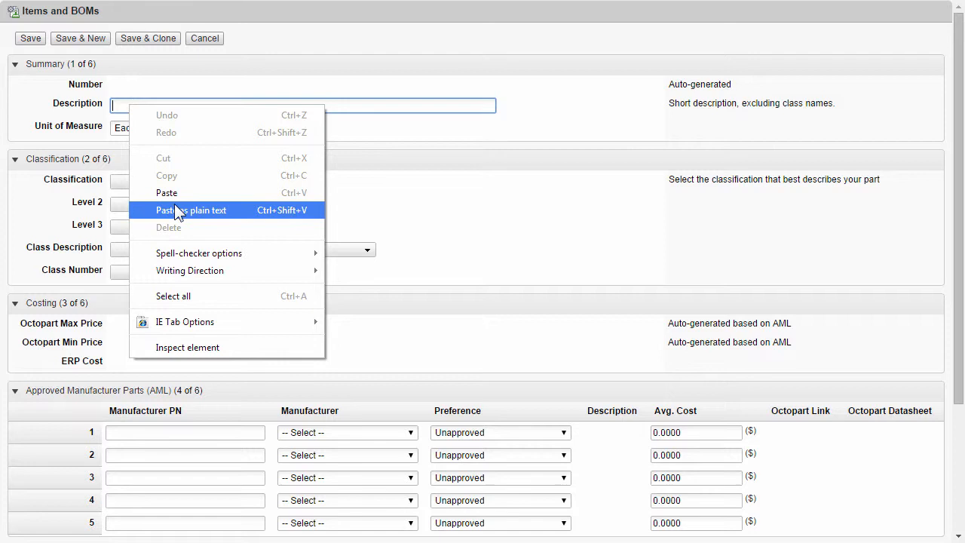
- Paste description 'Cap Aluminum Lytic 1000uF 6.3V 20%' and classify it CAPACITOR / SINGLE
click(191, 211)
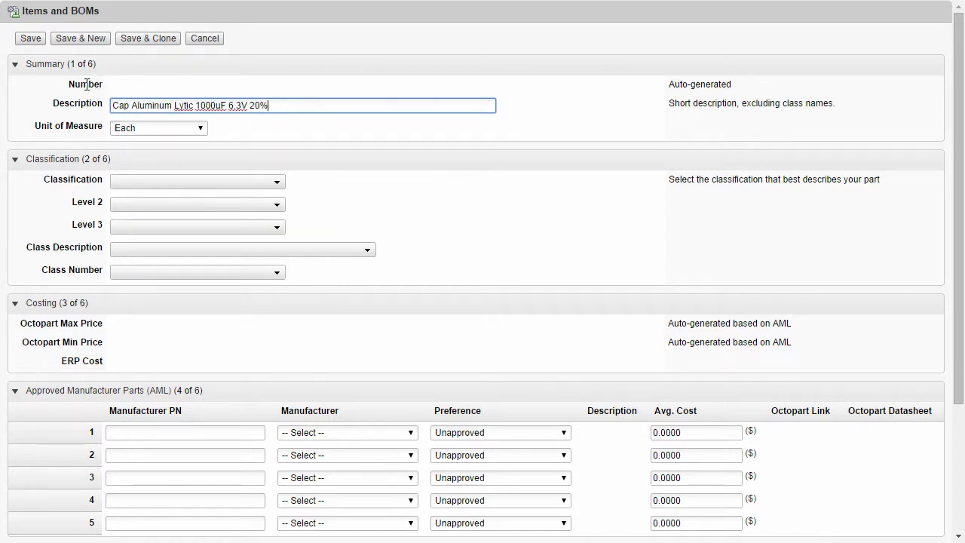
mouse_move(128, 88)
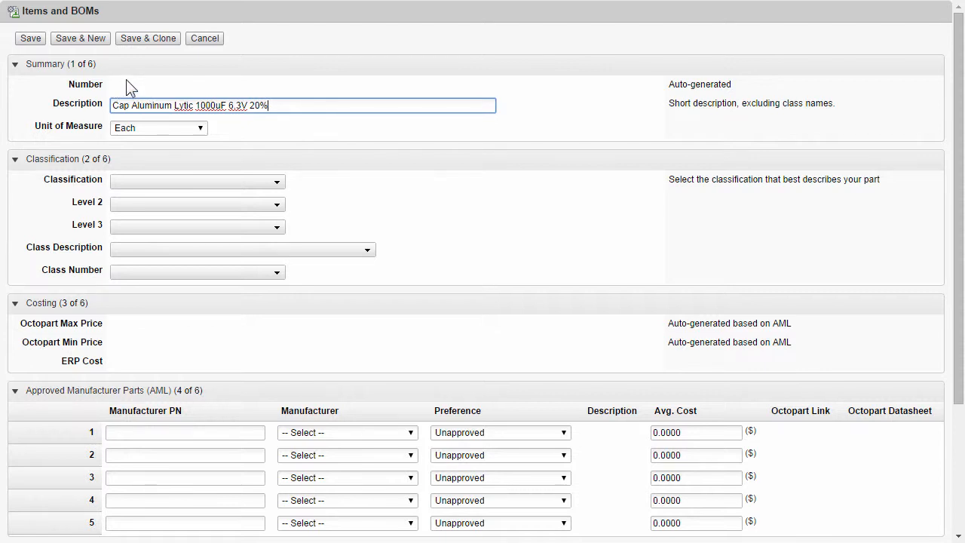
mouse_move(279, 189)
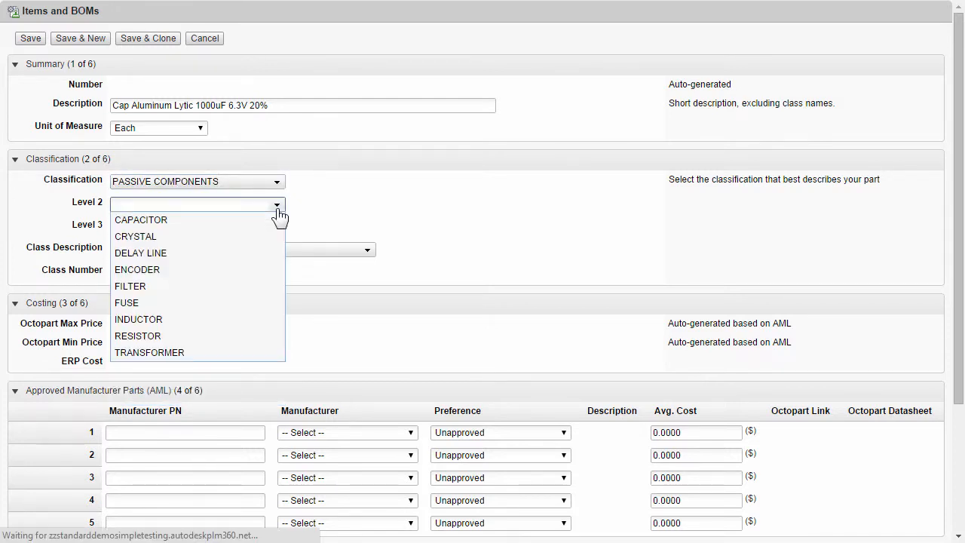
click(141, 220)
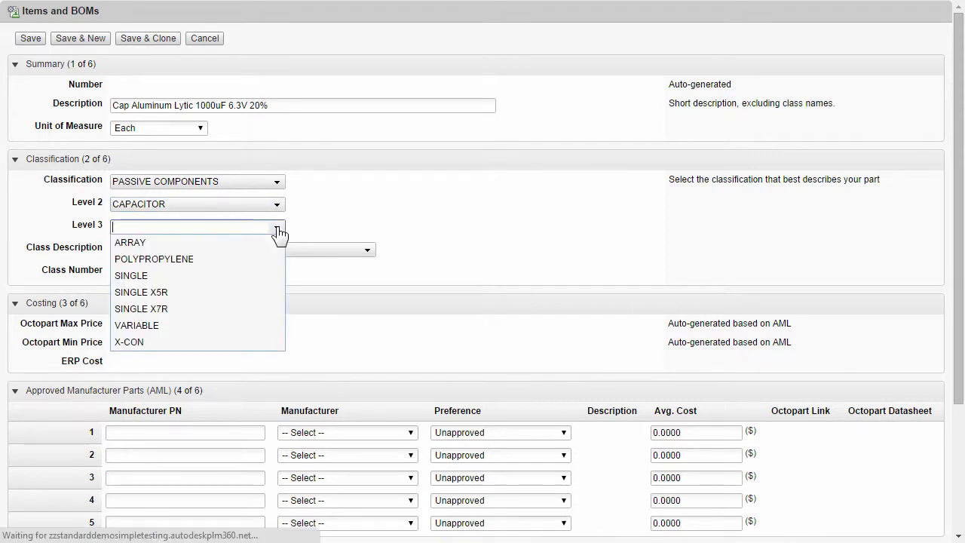
click(131, 275)
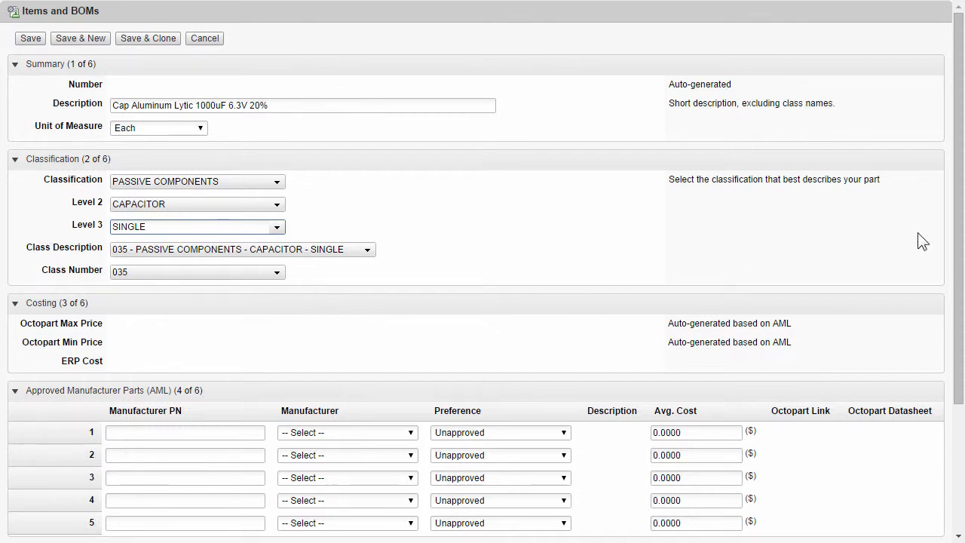
- Enter Panasonic part number ECA0JHG102 in the first AML row
scroll(down, 3)
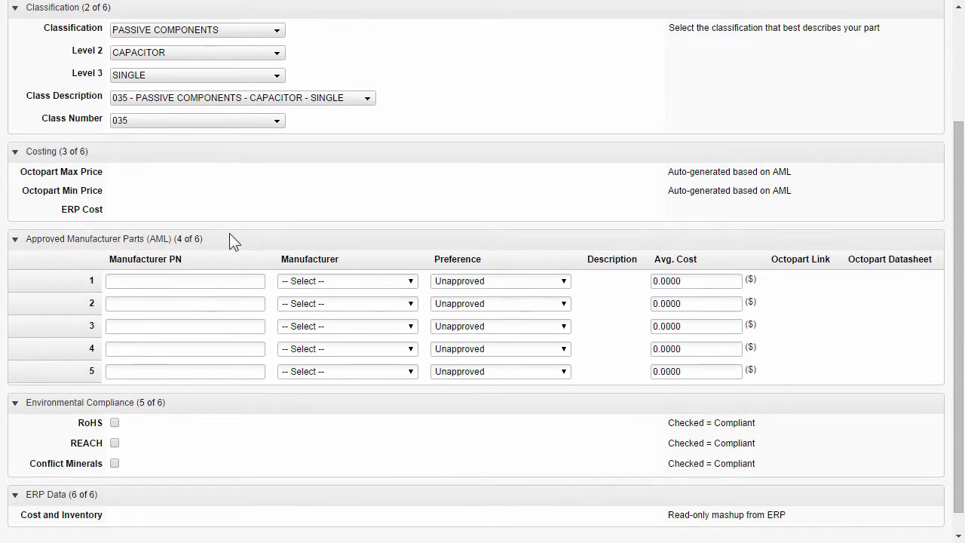
click(184, 281)
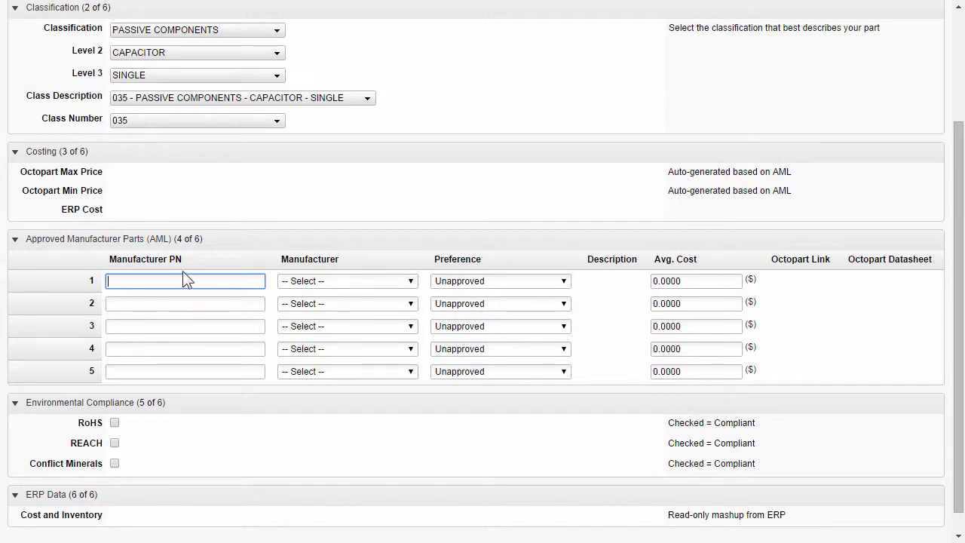
text(ECA0JHG102)
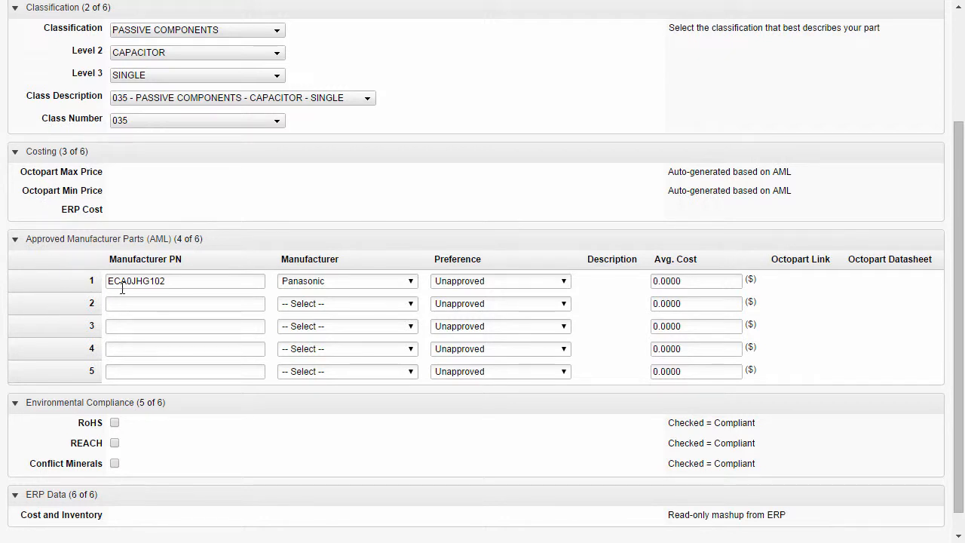
mouse_move(59, 204)
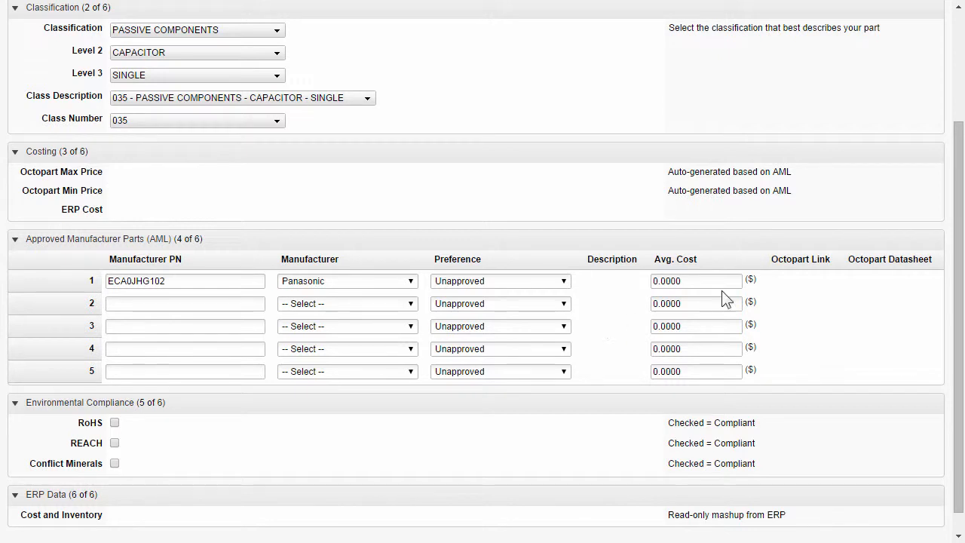
mouse_move(49, 369)
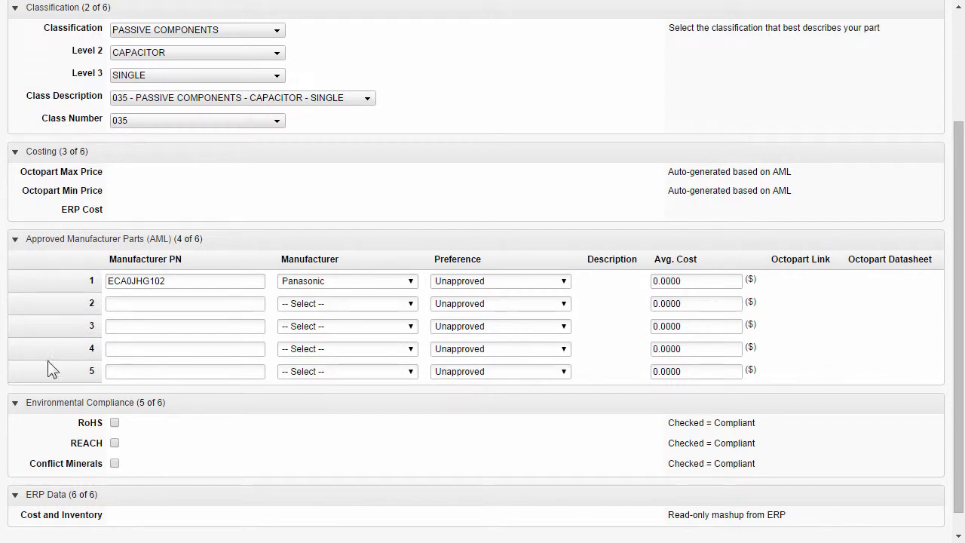
scroll(up, 3)
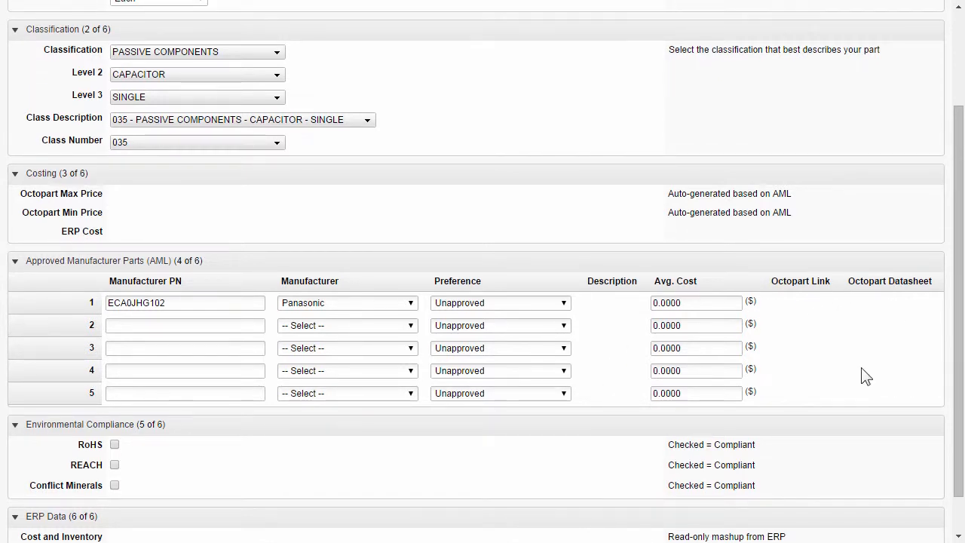
scroll(down, 3)
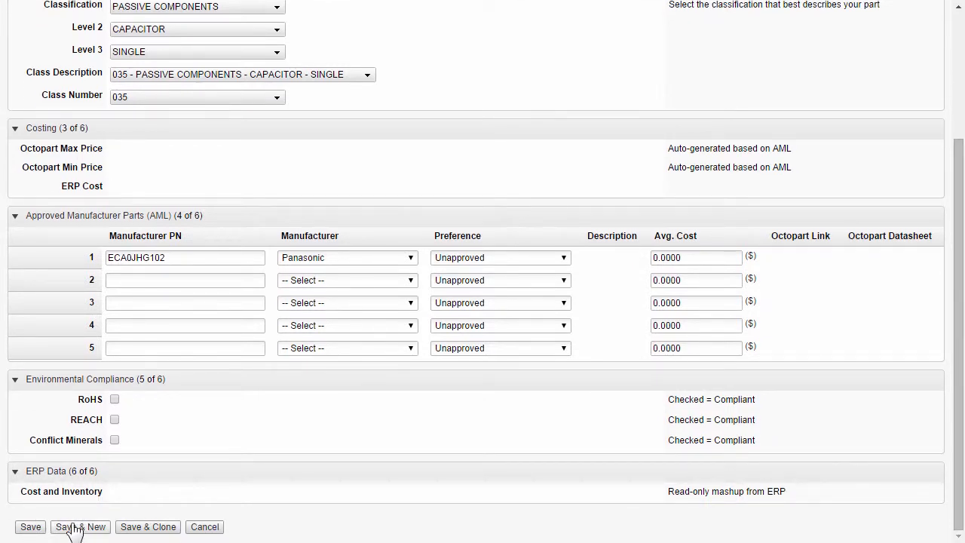
mouse_move(243, 512)
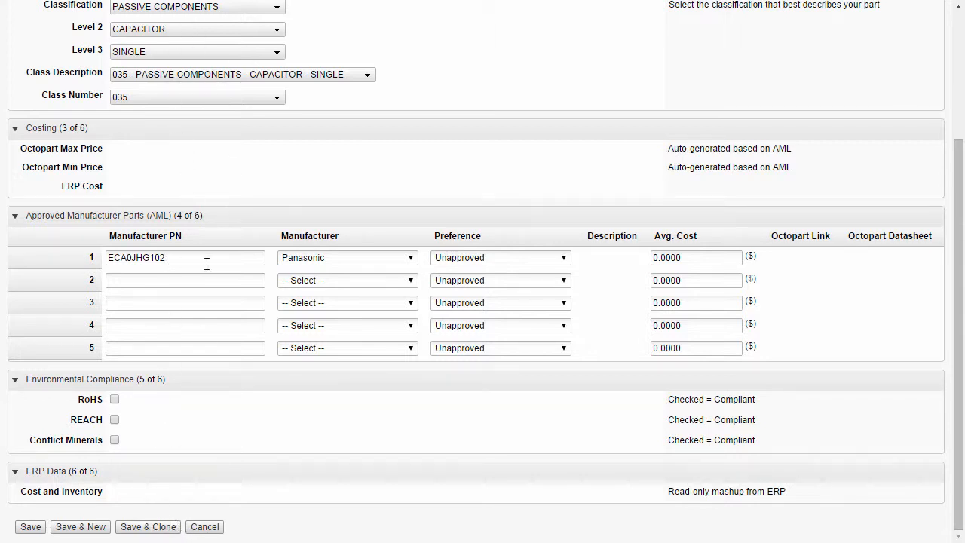
mouse_move(232, 463)
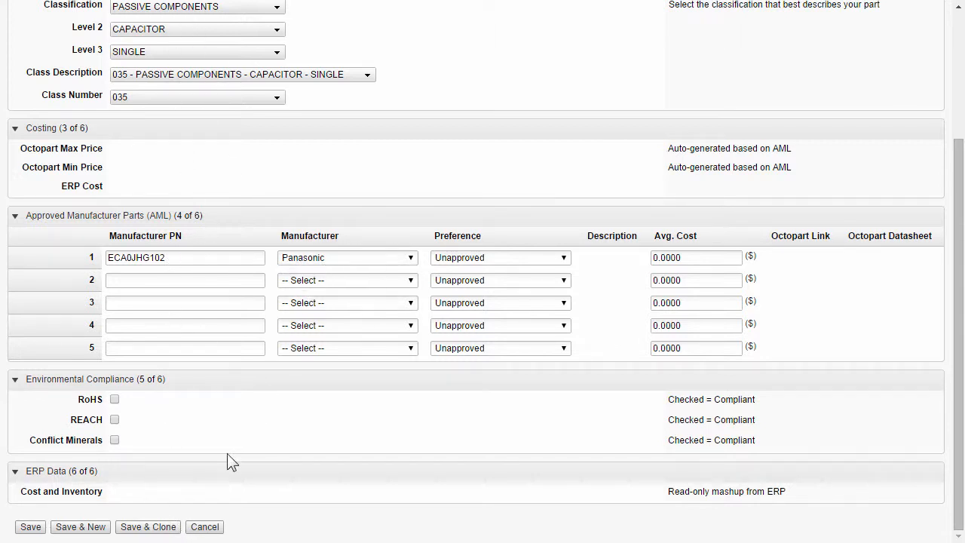
mouse_move(300, 465)
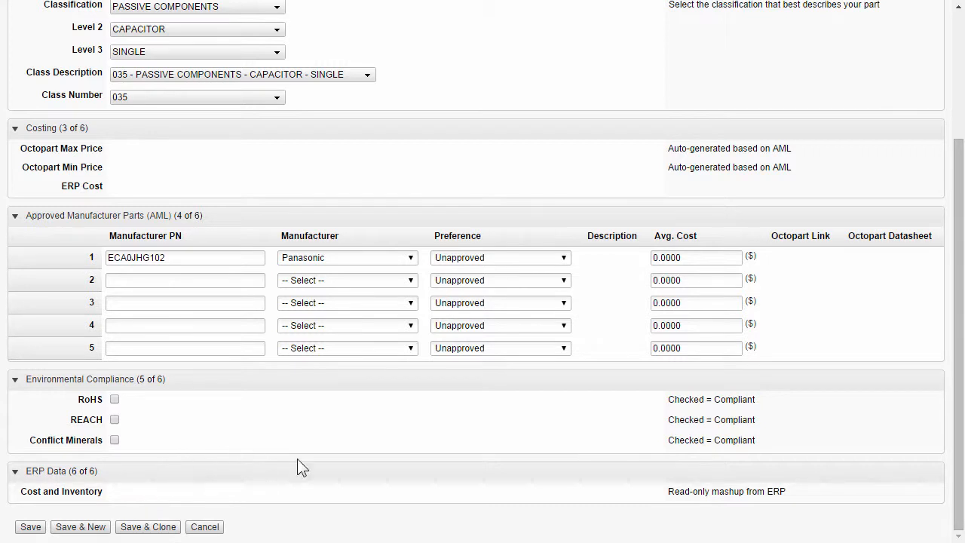
mouse_move(368, 480)
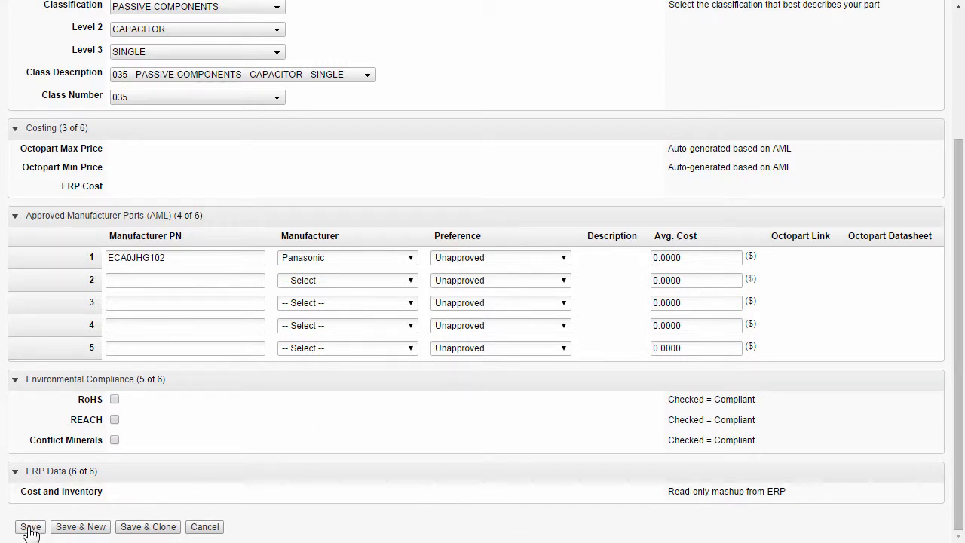
click(30, 526)
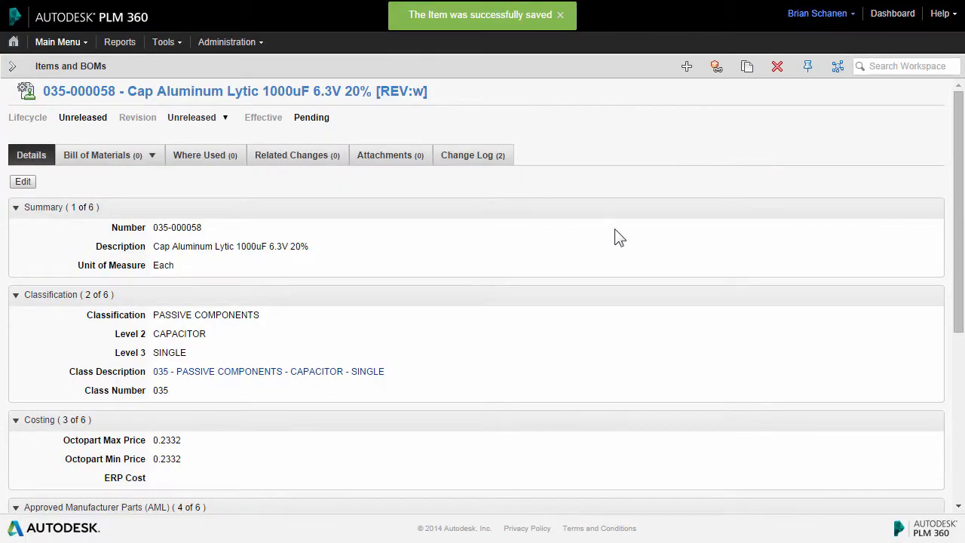
scroll(down, 3)
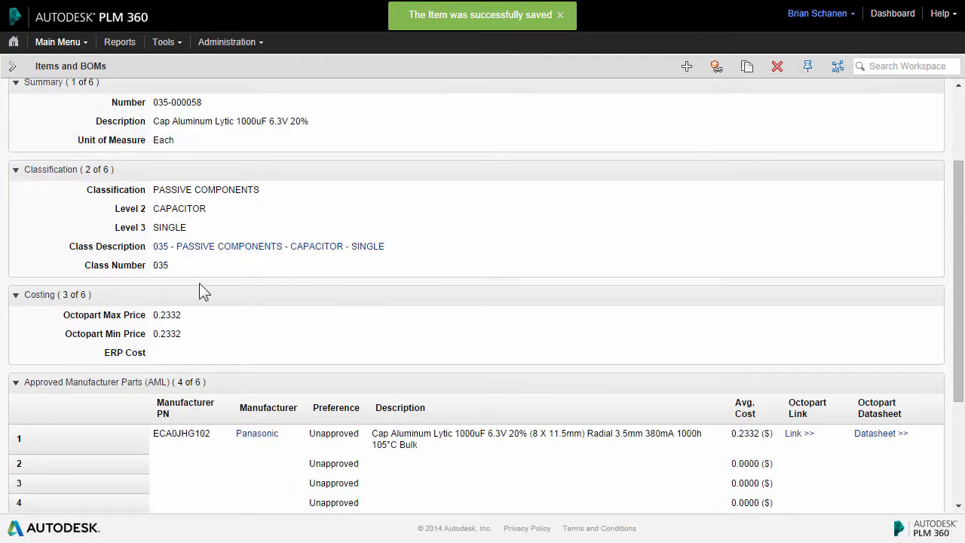
scroll(down, 3)
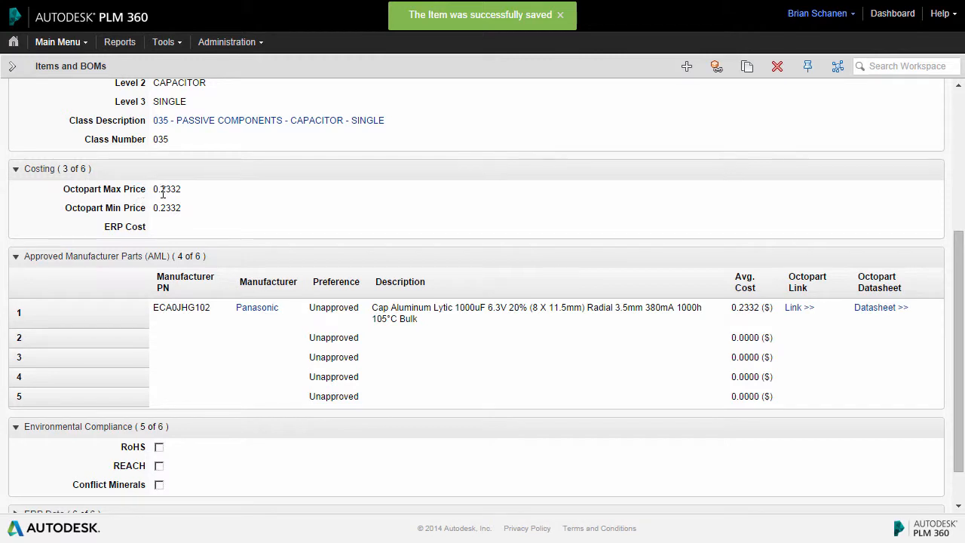
mouse_move(739, 310)
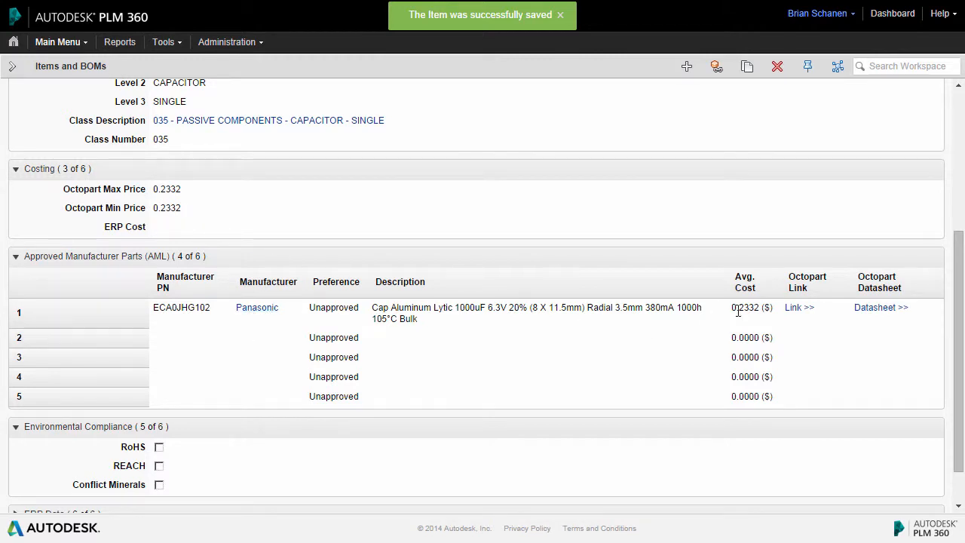
scroll(down, 3)
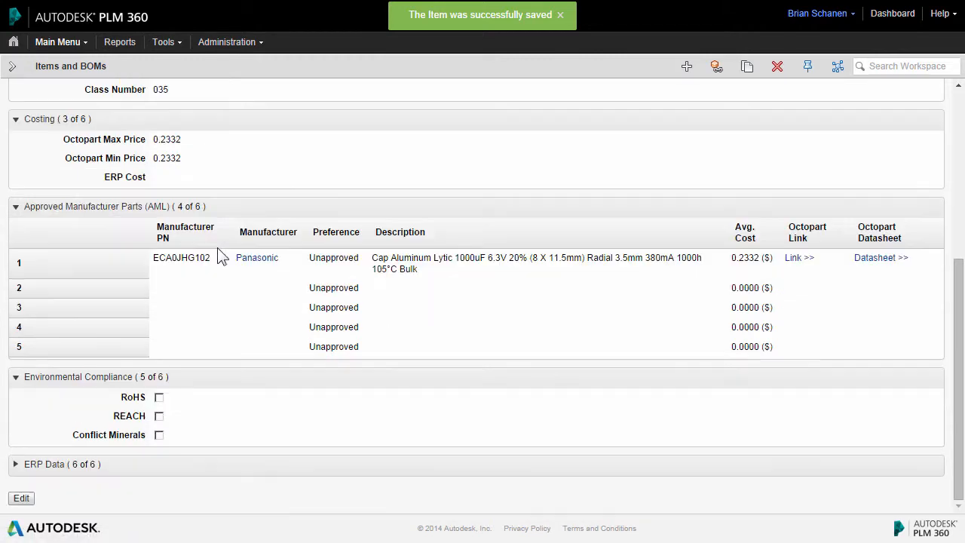
scroll(up, 3)
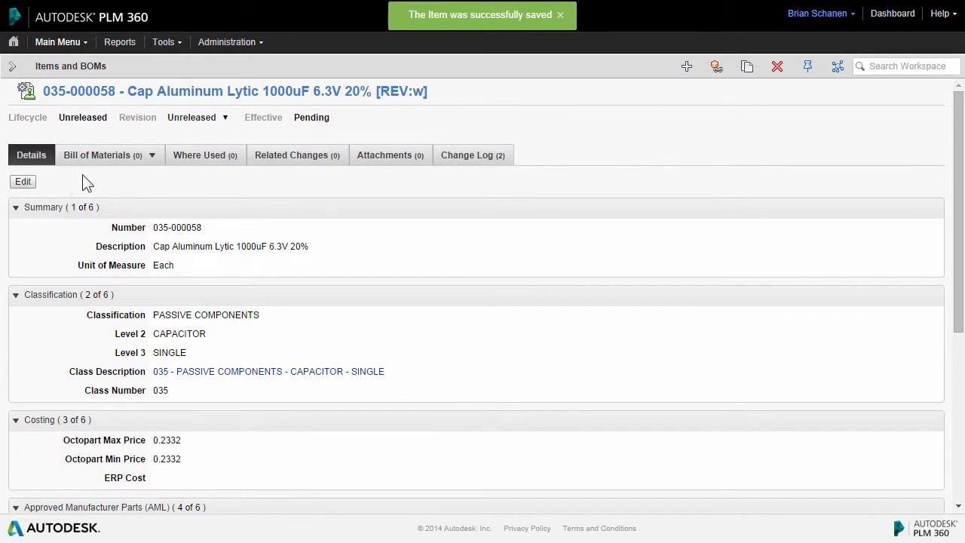
mouse_move(707, 200)
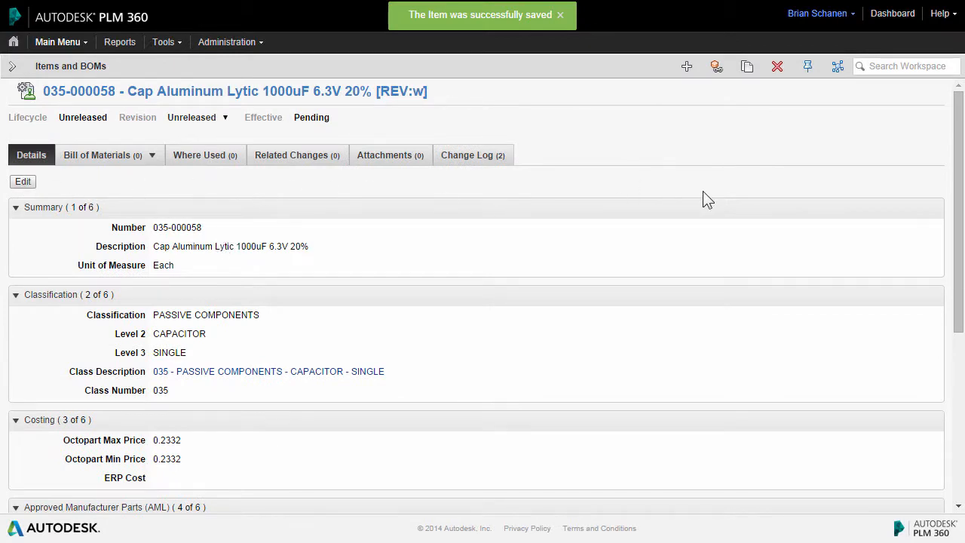
mouse_move(343, 209)
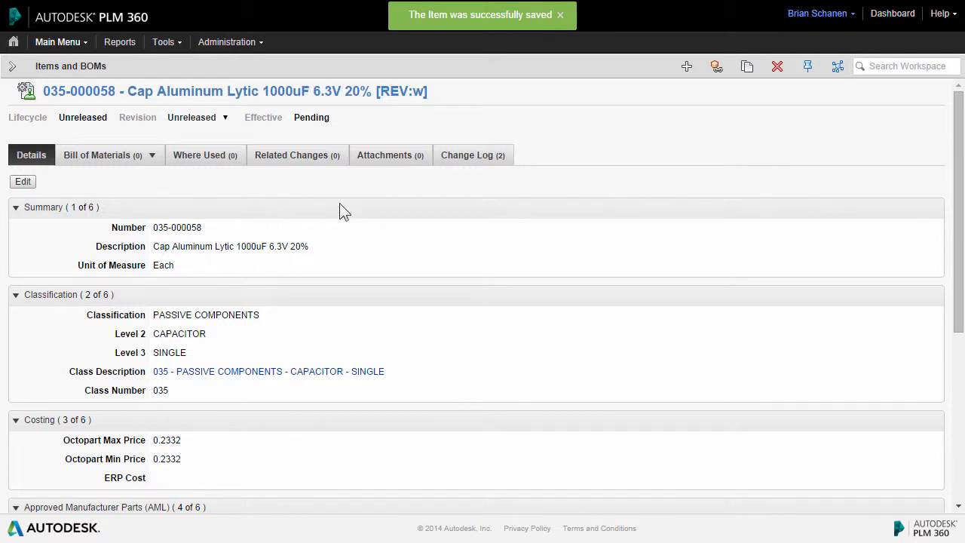
mouse_move(654, 209)
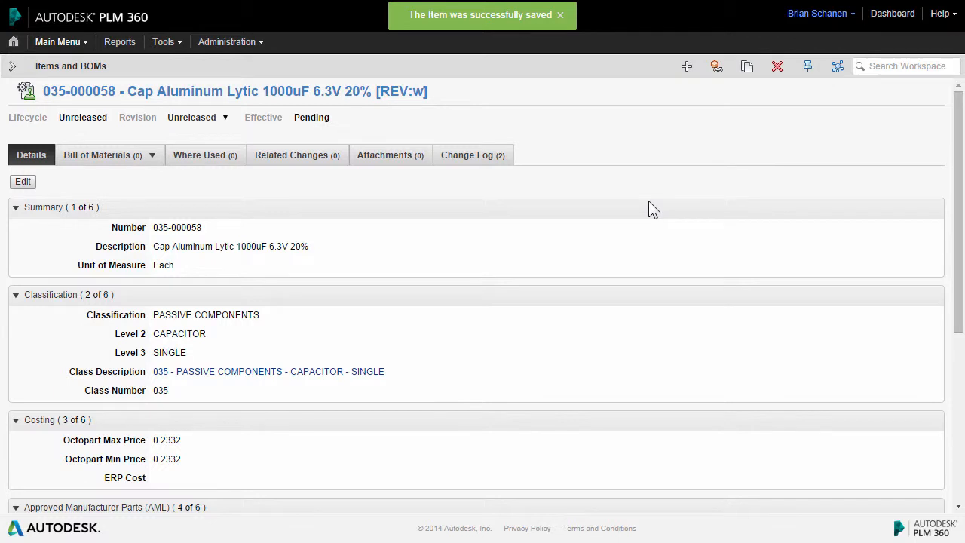
mouse_move(467, 196)
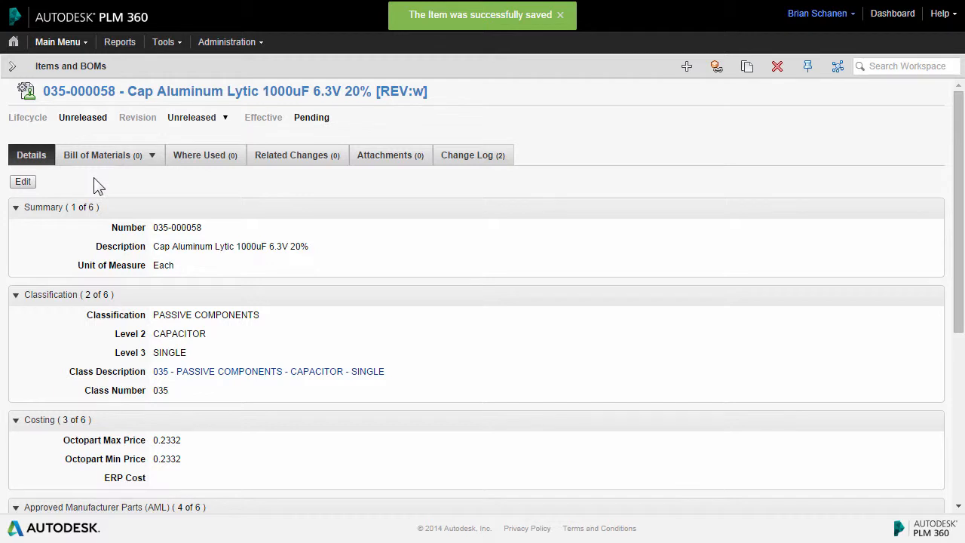
mouse_move(215, 198)
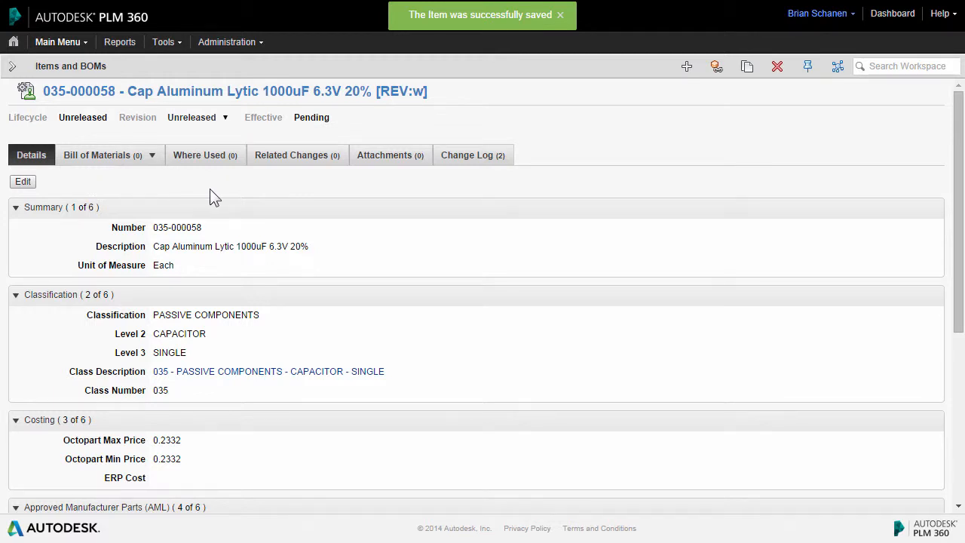
mouse_move(274, 198)
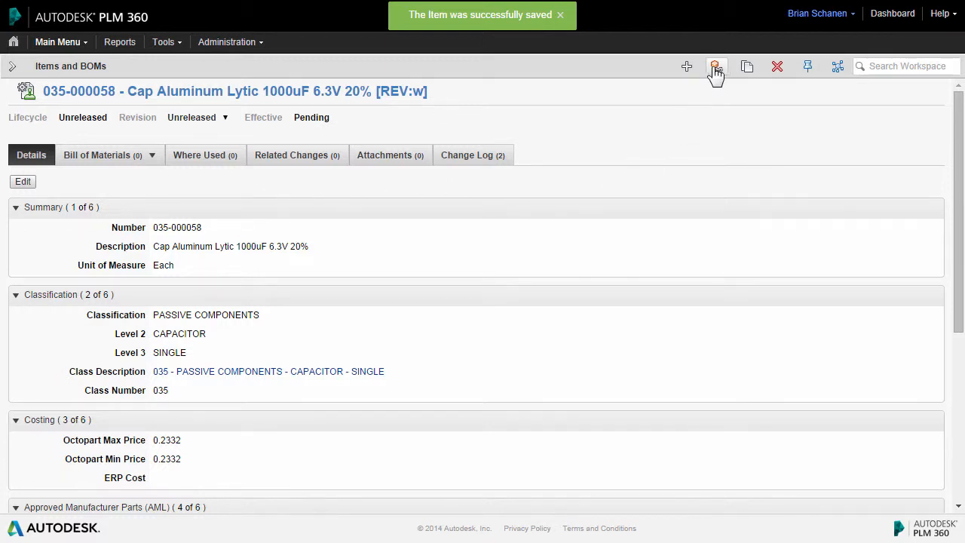
mouse_move(715, 67)
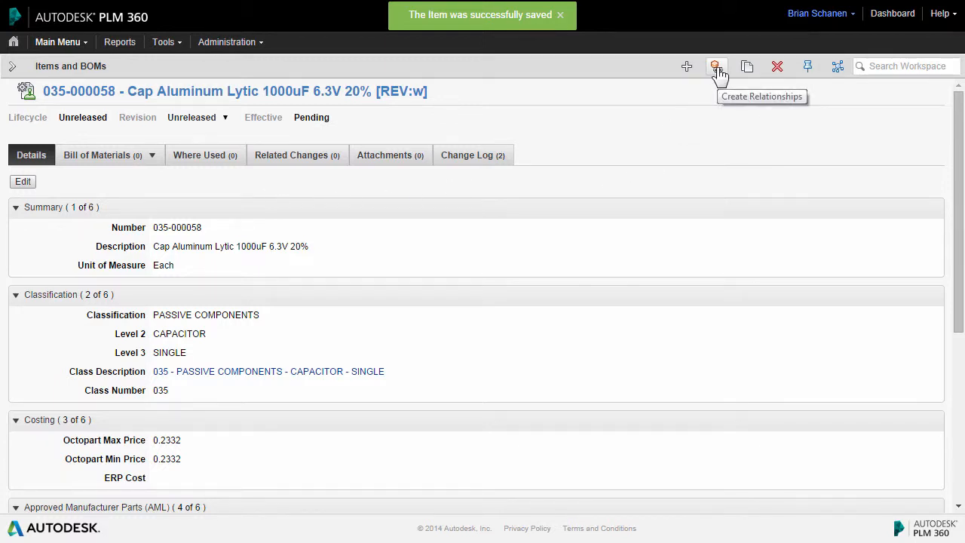
- Add capacitor 035-000058 to sub-assembly 600-000001's bill of materials with quantity 2
click(714, 66)
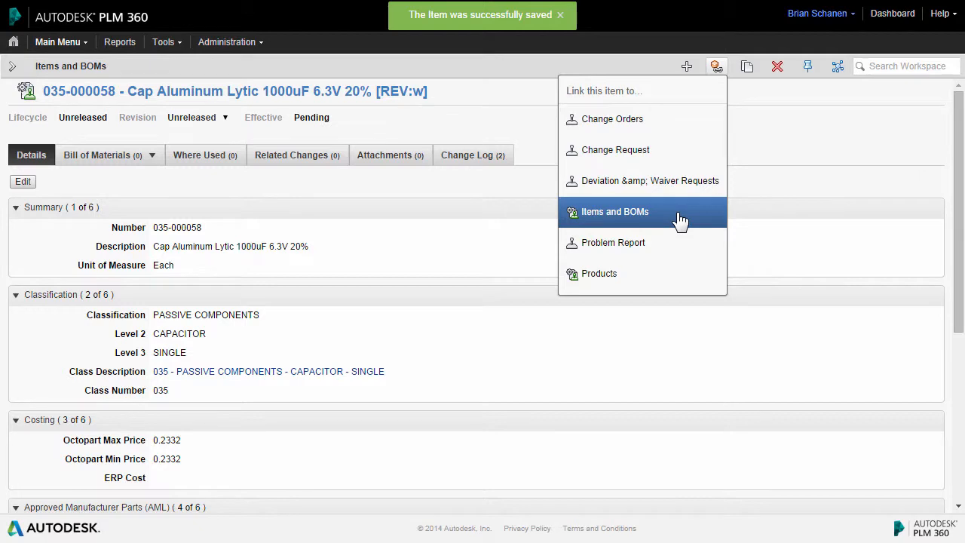
click(614, 211)
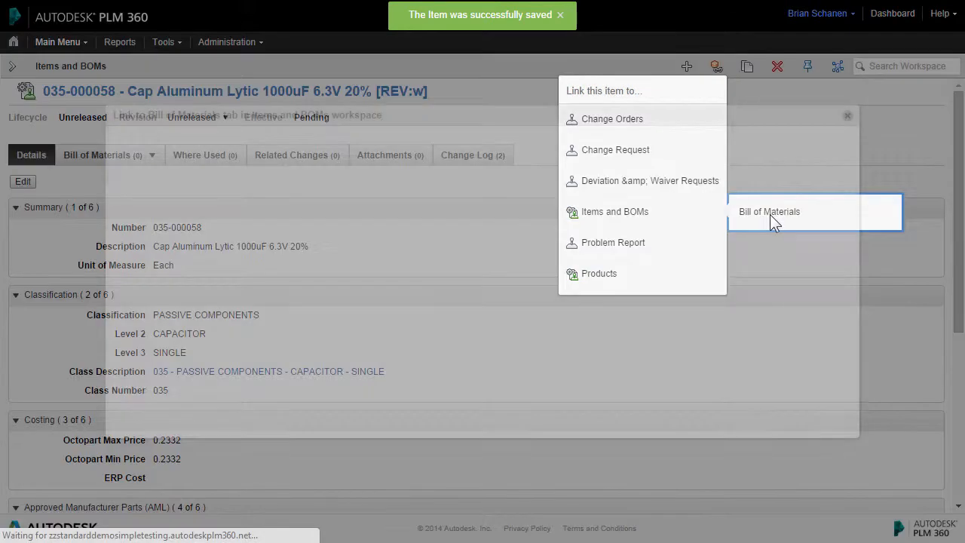
click(769, 211)
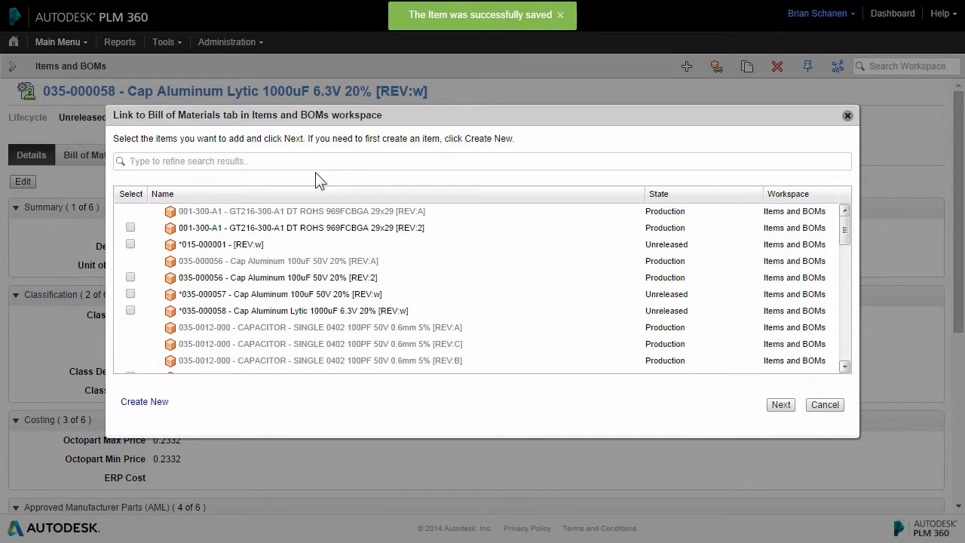
mouse_move(168, 184)
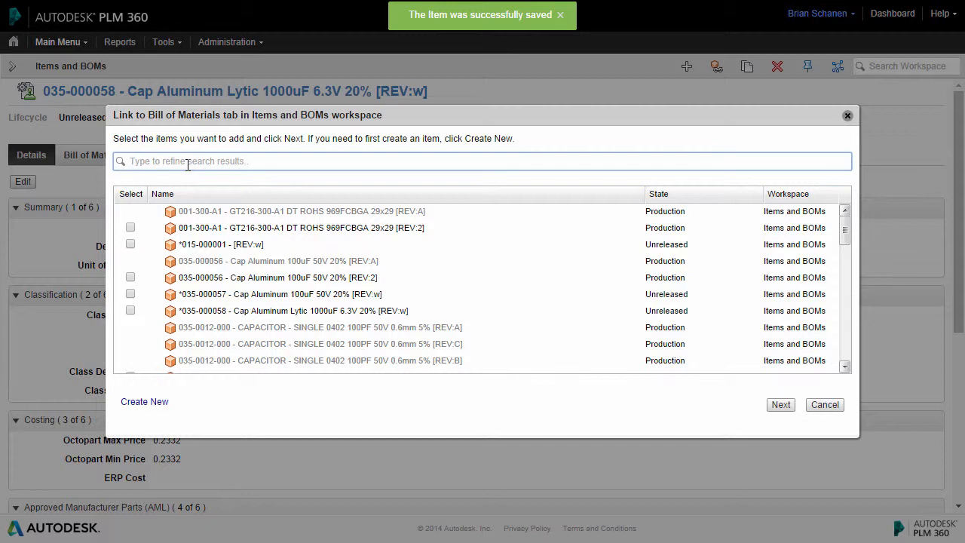
text(600-)
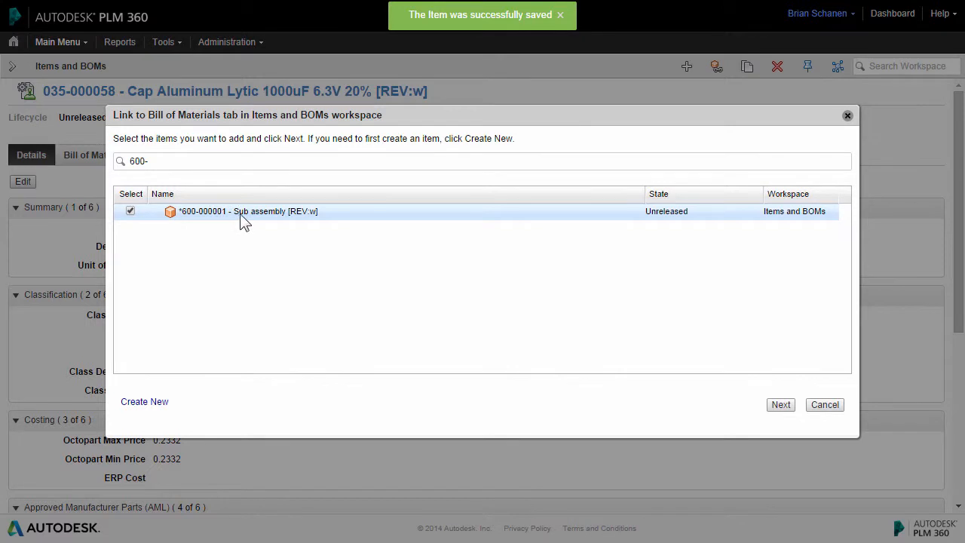
click(780, 404)
text(2)
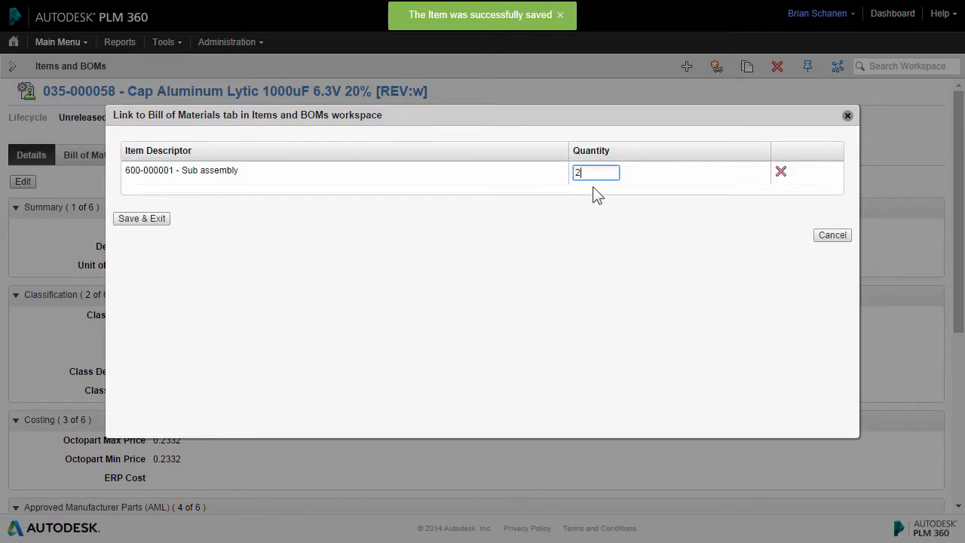
click(142, 218)
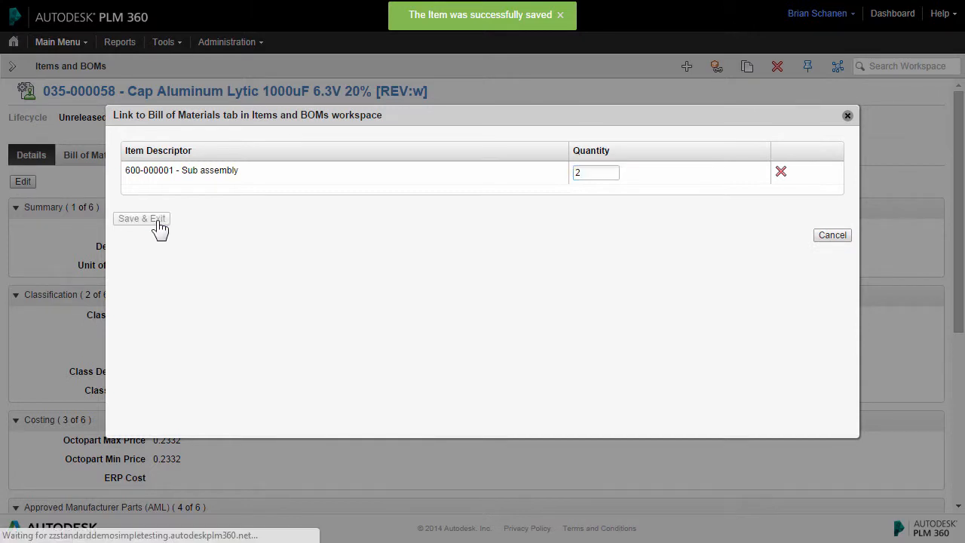
click(142, 218)
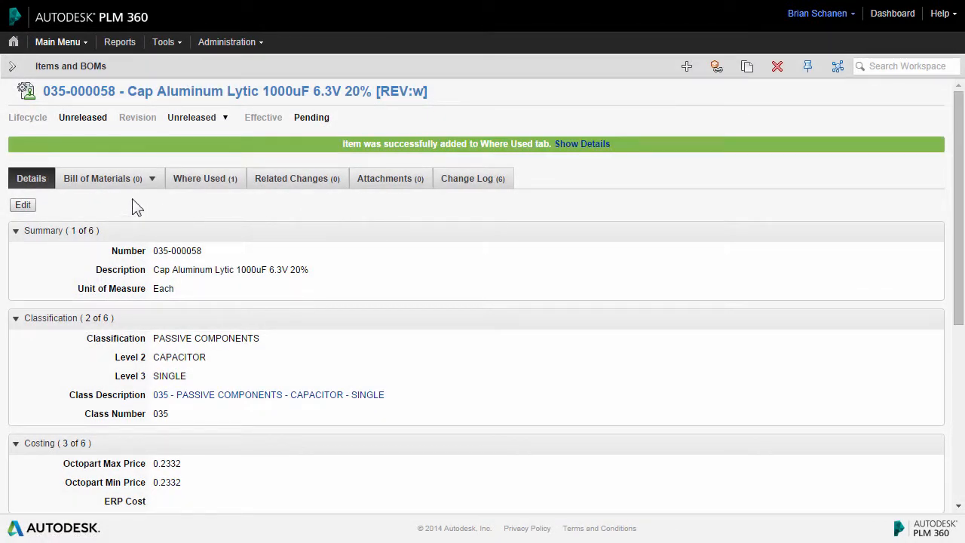
- From Where Used, open sub-assembly 600-000001 and view its bill of materials
click(199, 179)
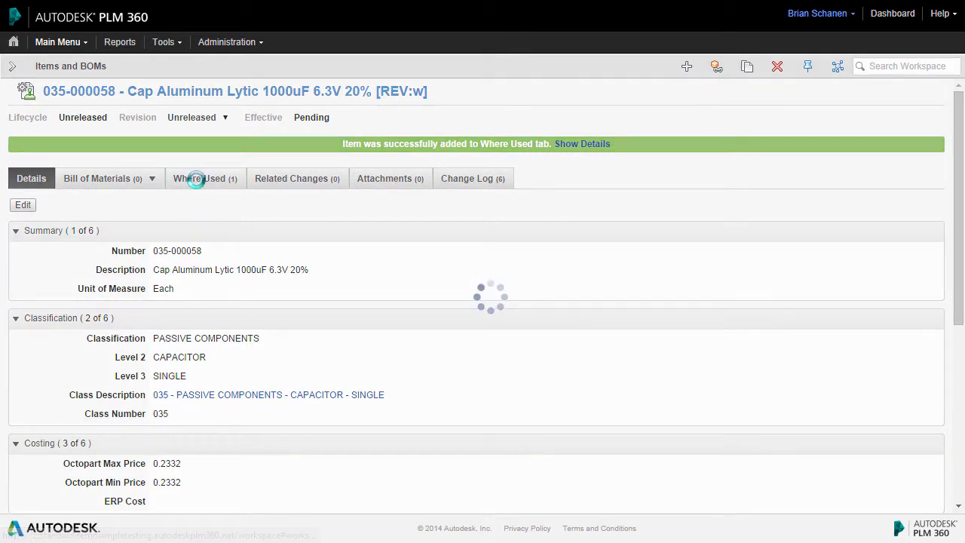
click(199, 179)
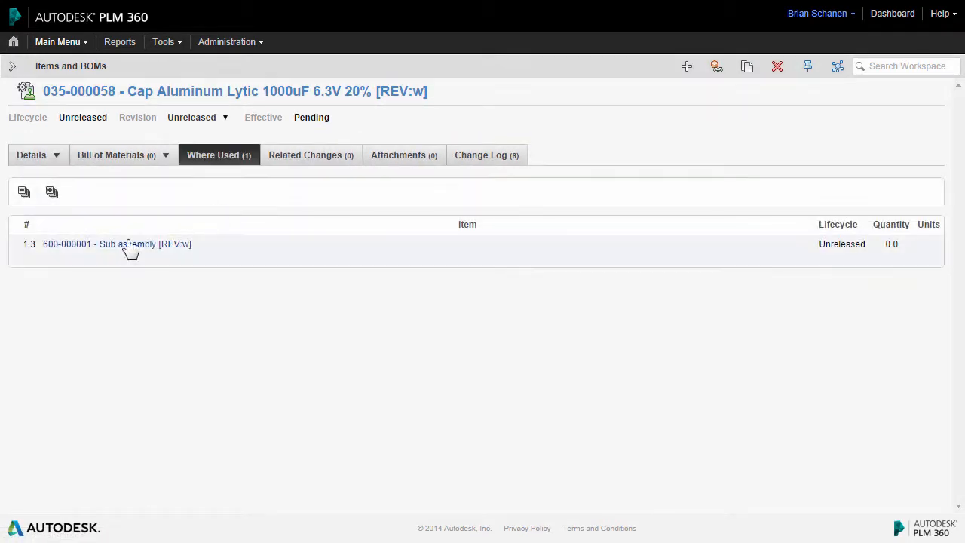
click(117, 244)
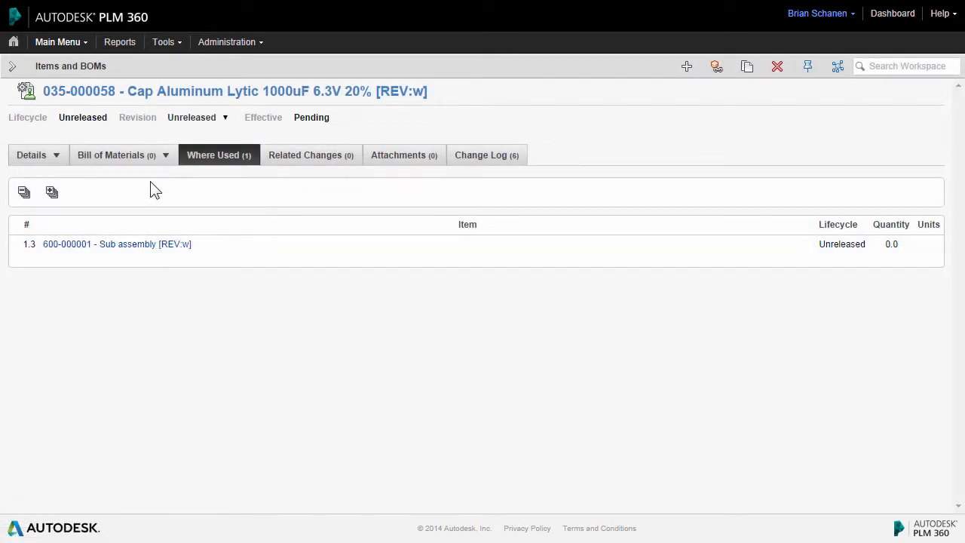
click(117, 243)
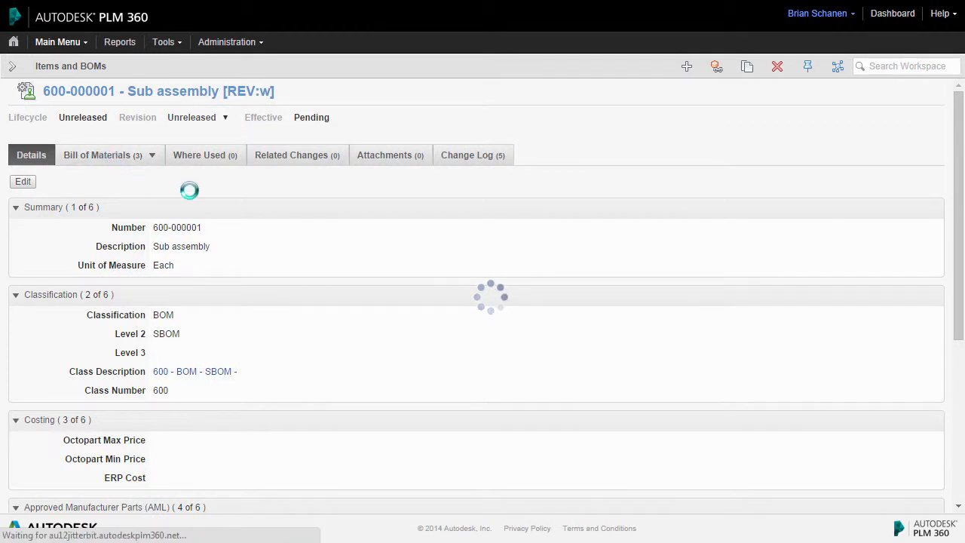
click(97, 155)
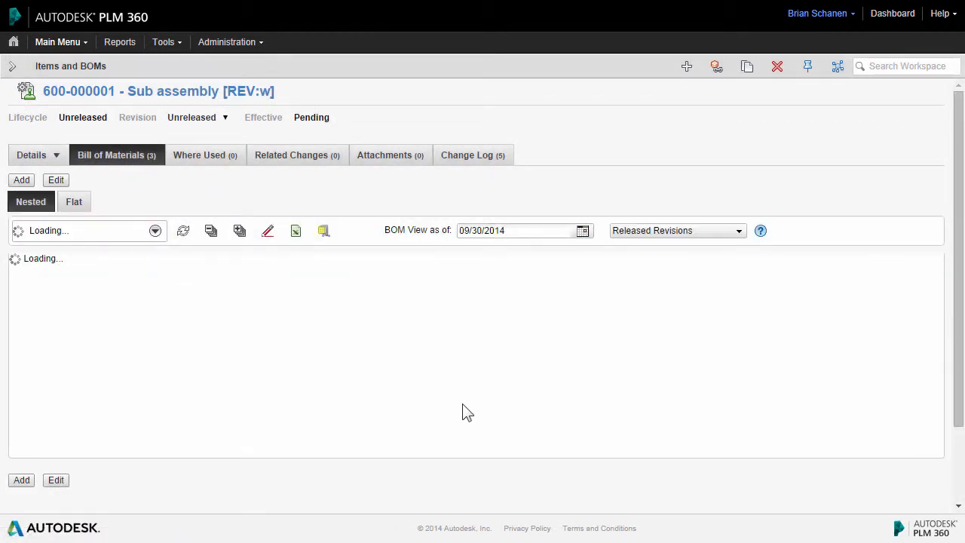